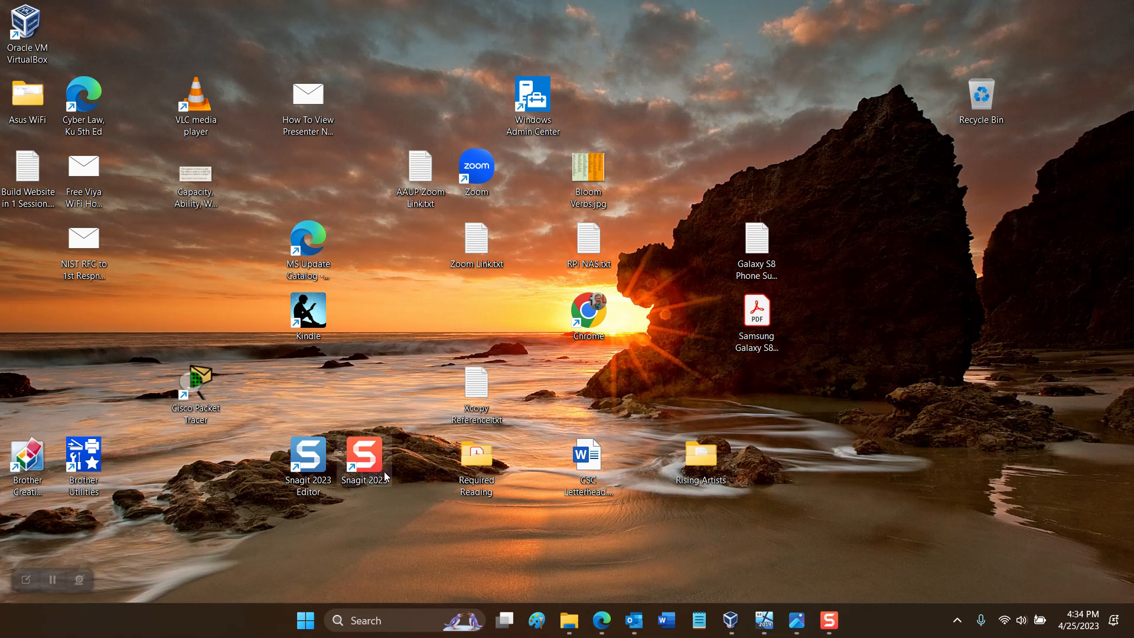
Step: Launch Oracle VM VirtualBox Manager from its desktop shortcut, showing the Deb1160 machine
click(730, 619)
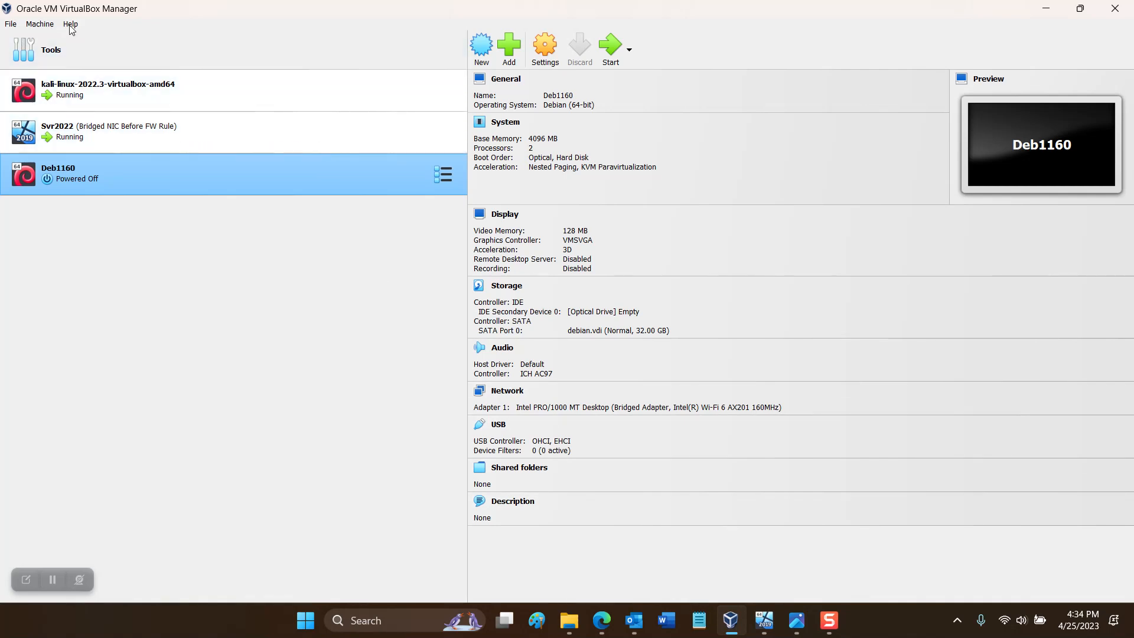
Step: Glance at the File menu, then select the running Svr2022 VM to view its details
click(10, 24)
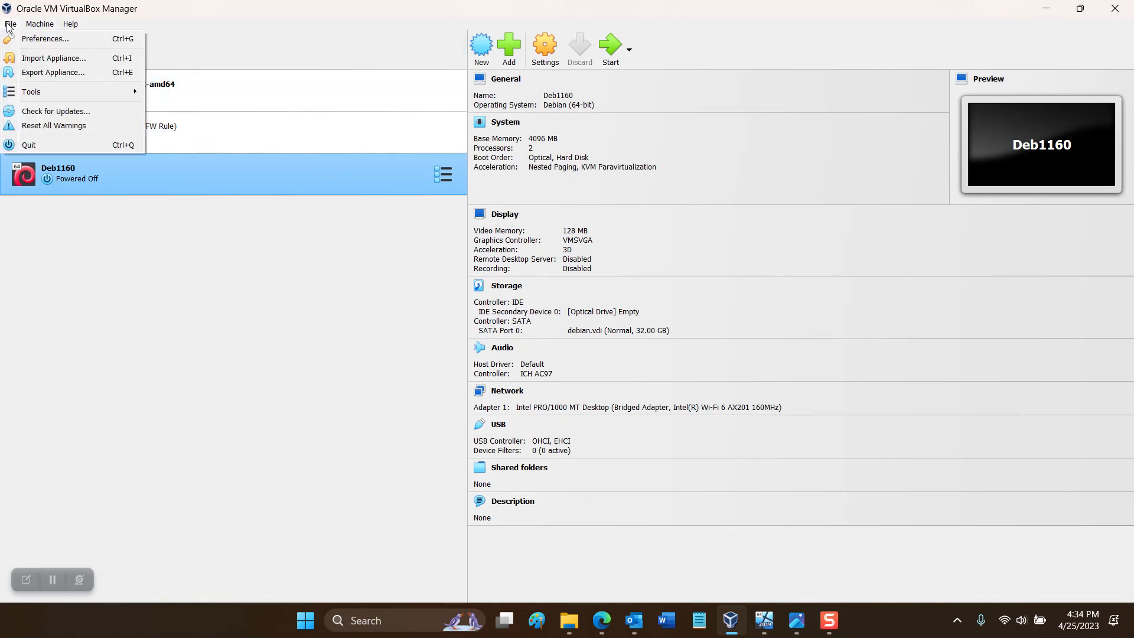
mouse_move(56, 110)
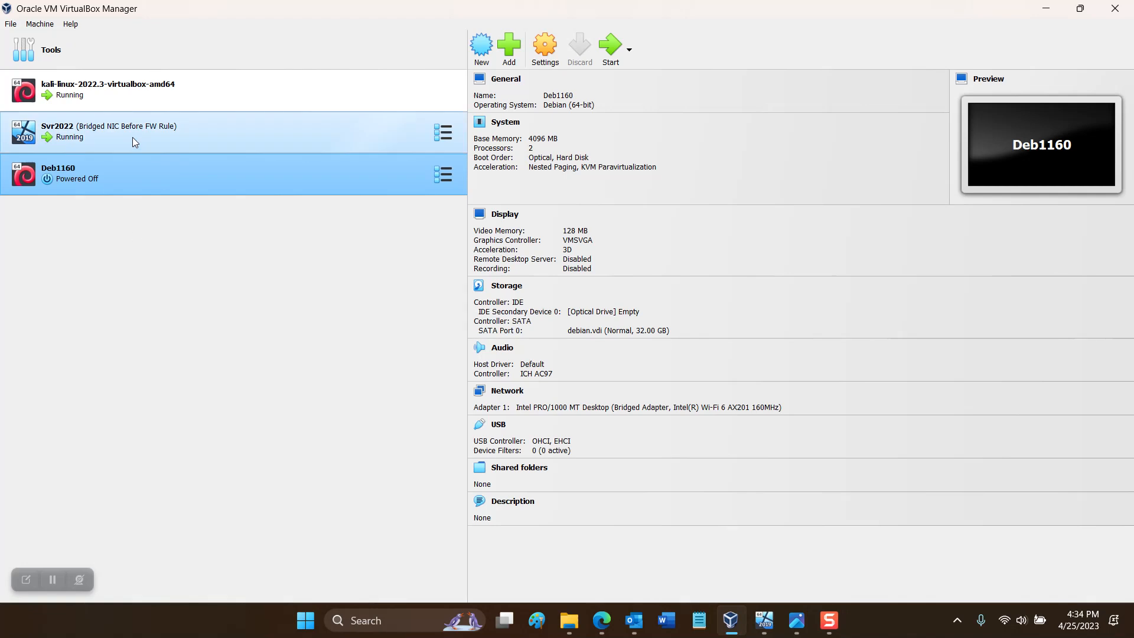
click(109, 132)
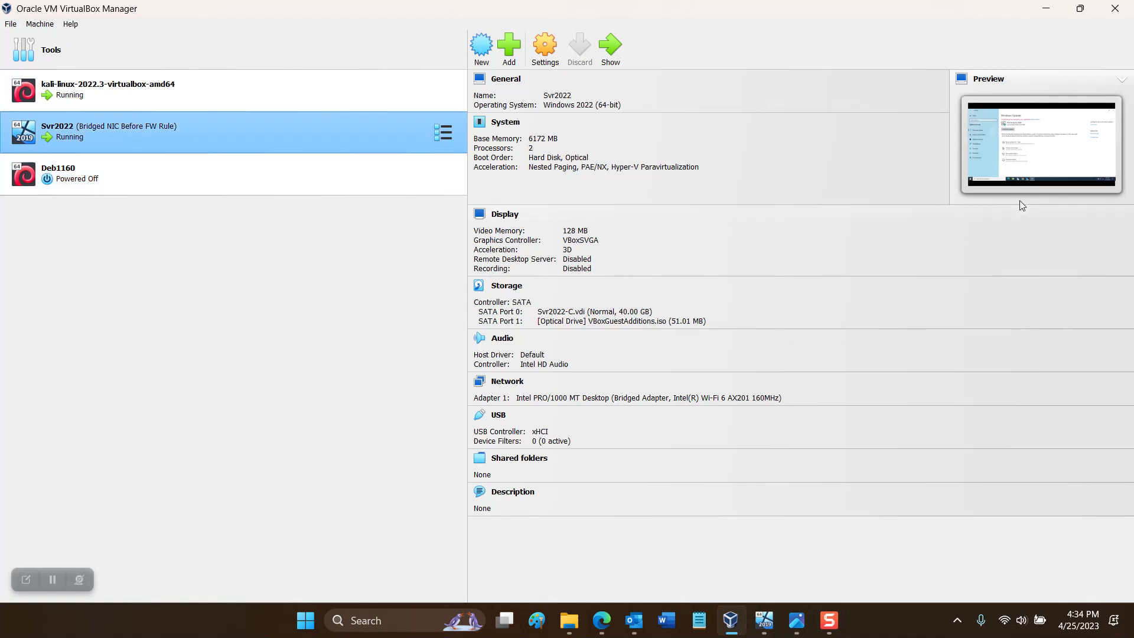
mouse_move(531, 376)
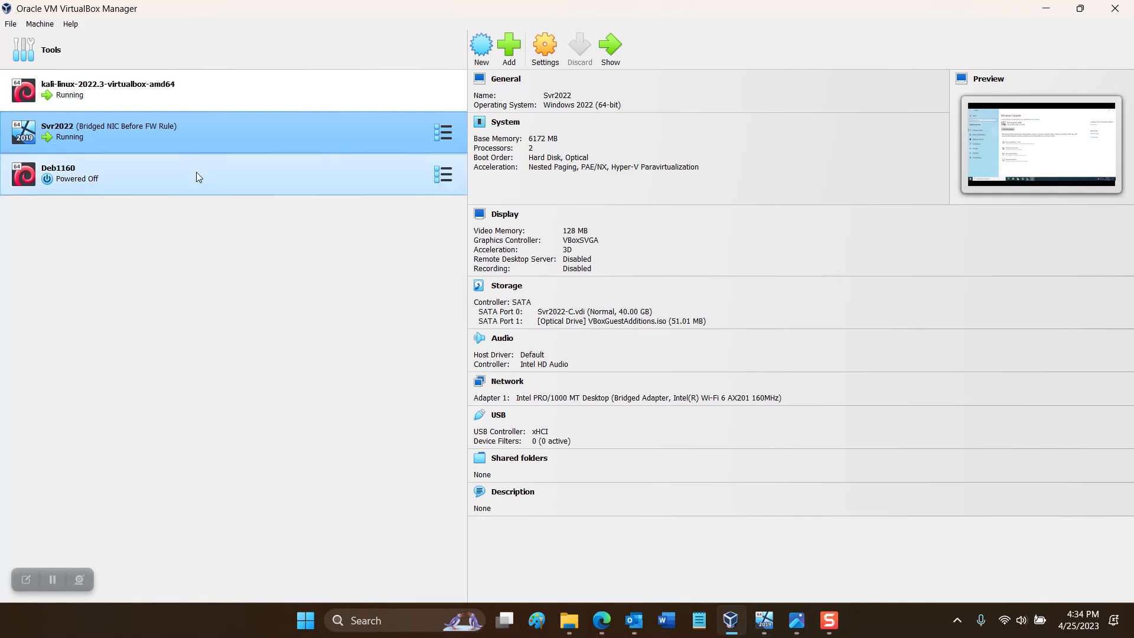
click(545, 45)
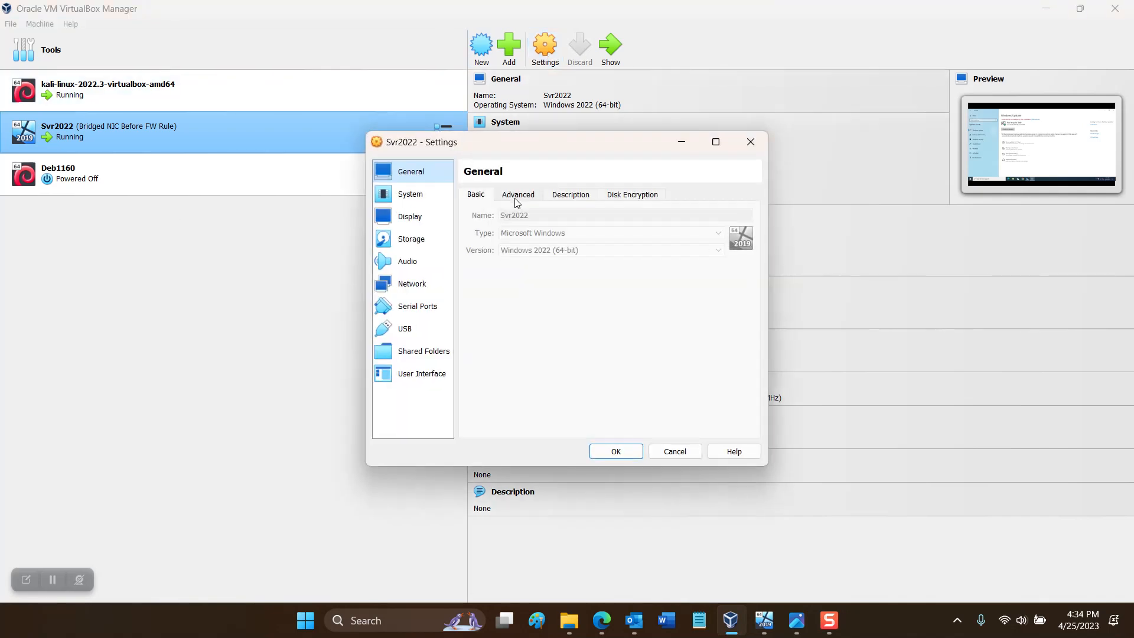
click(411, 283)
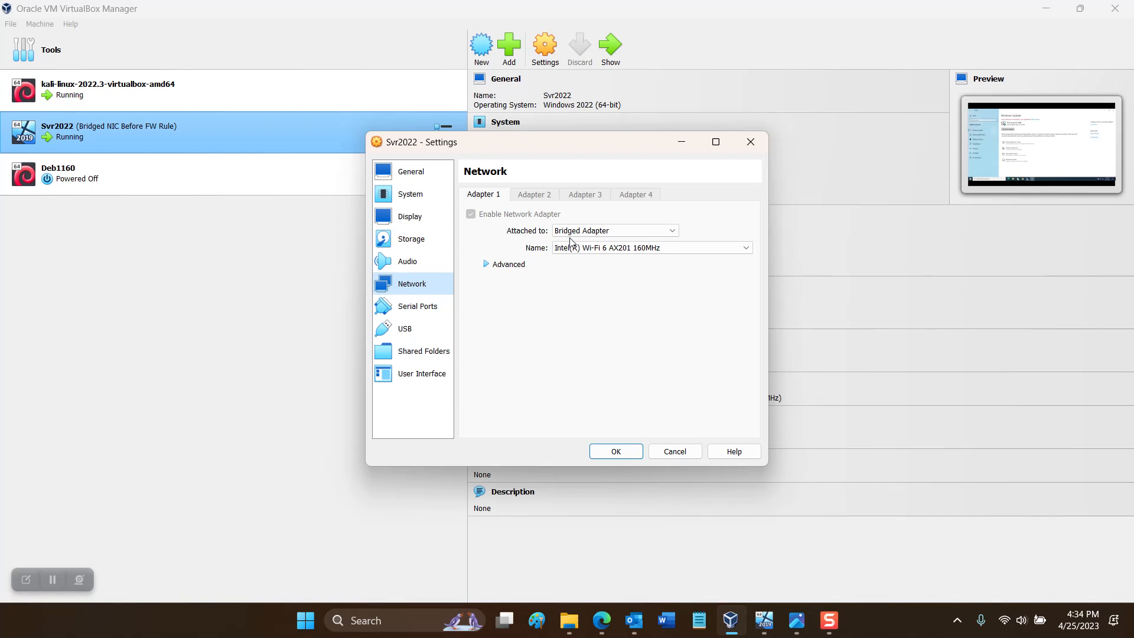
mouse_move(437, 261)
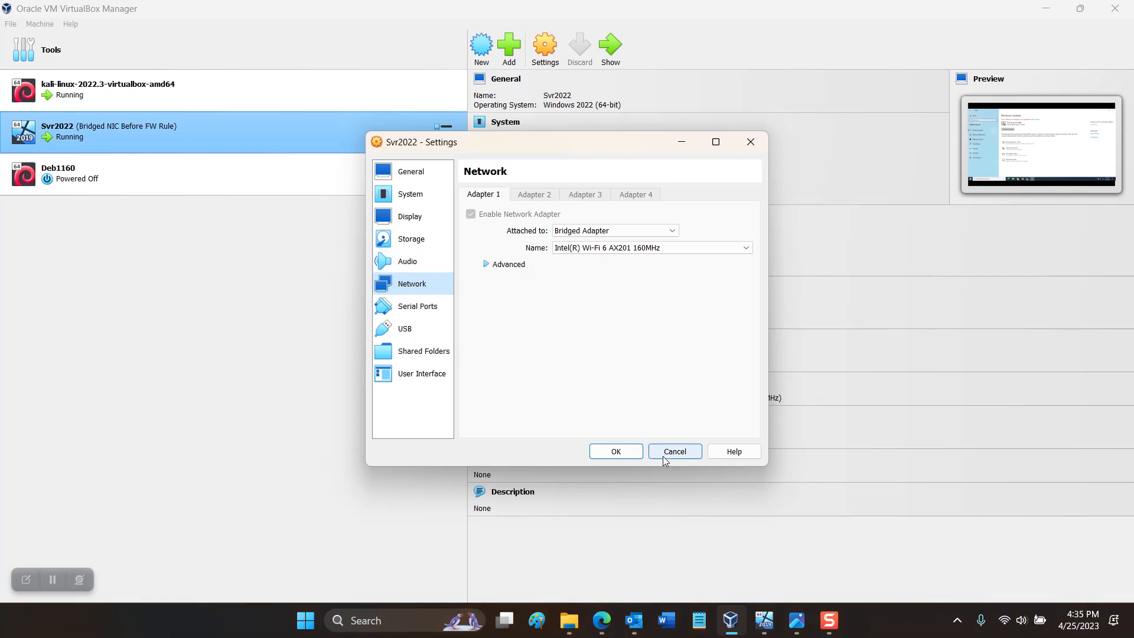
click(674, 452)
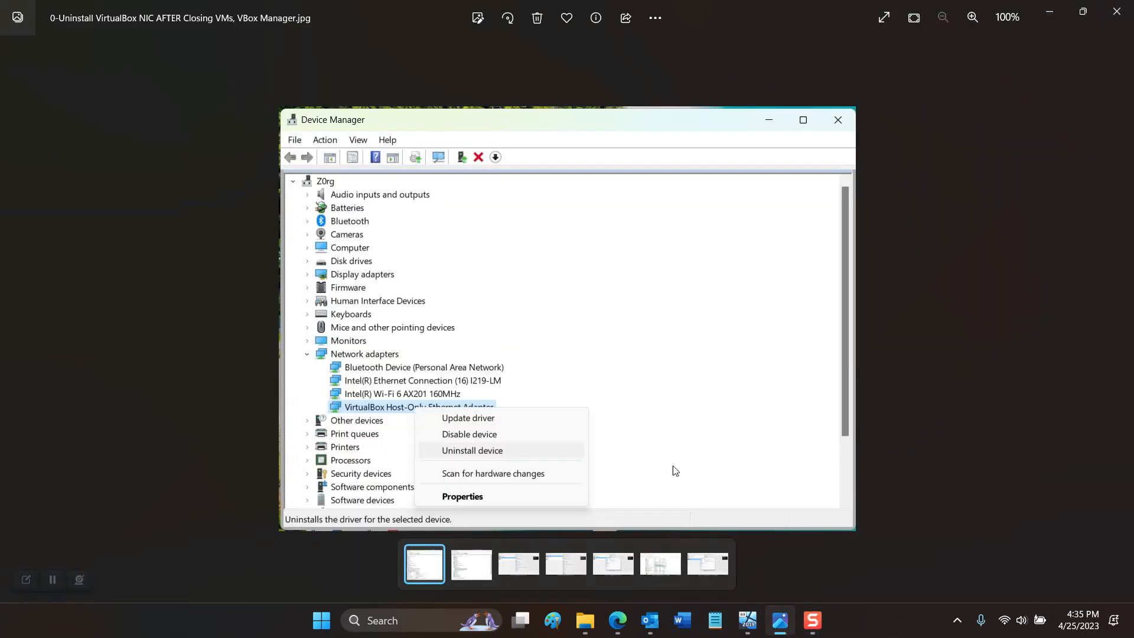
mouse_move(505, 328)
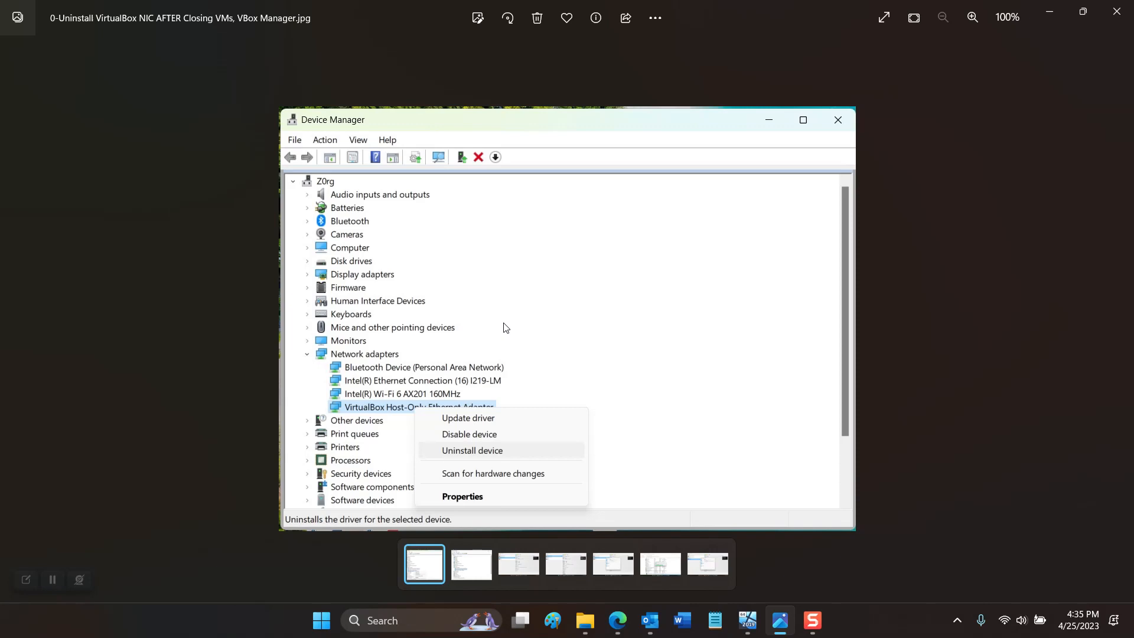
mouse_move(350, 137)
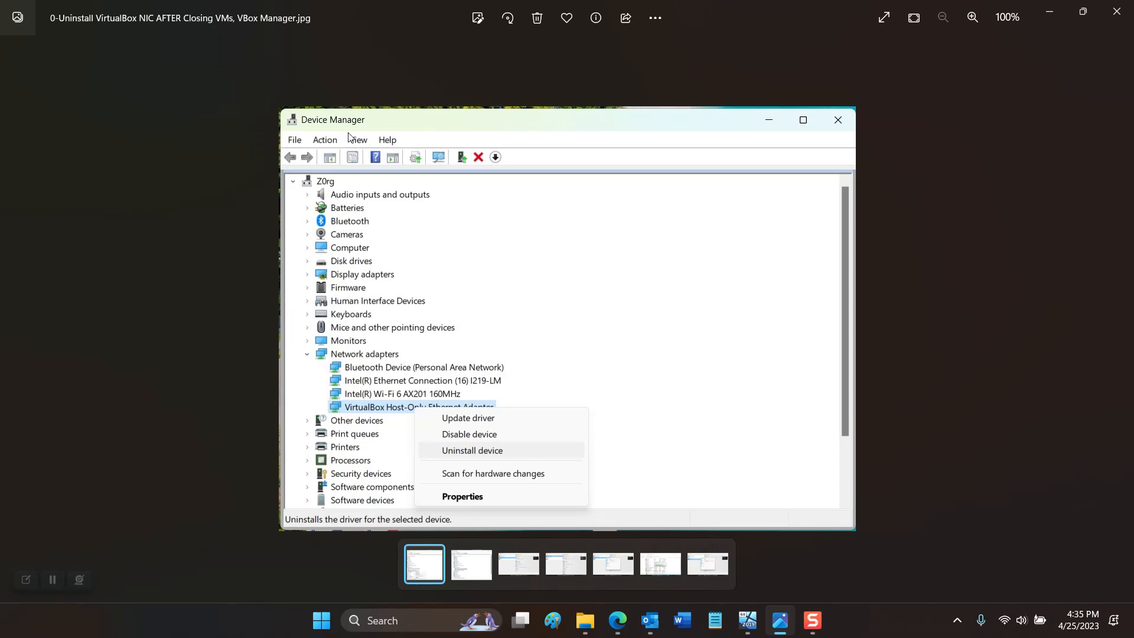
mouse_move(365, 409)
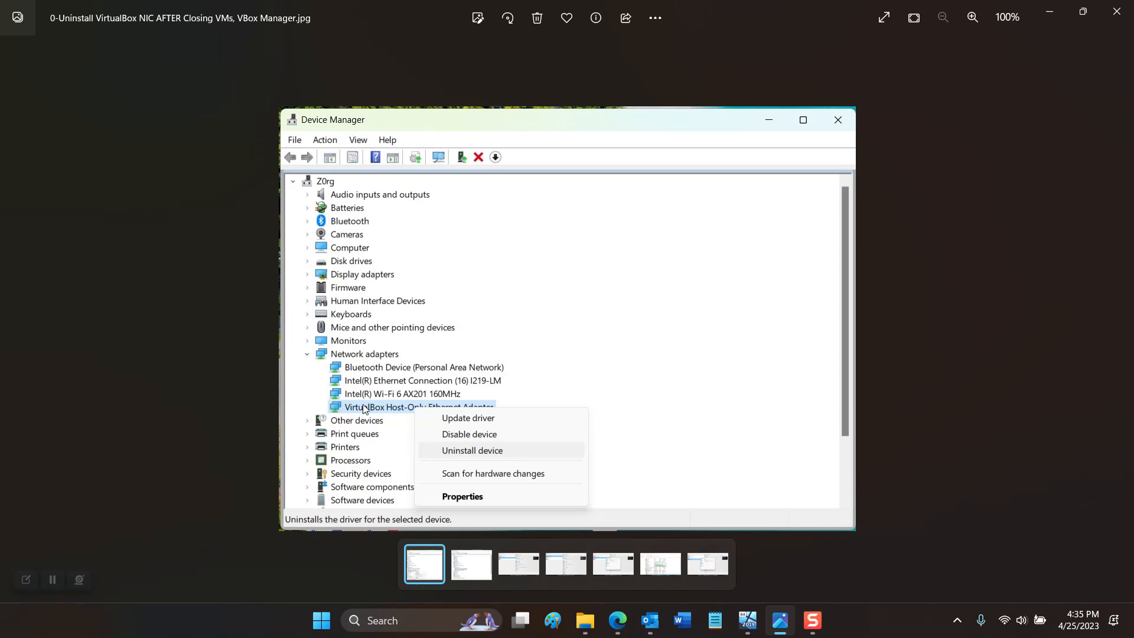
mouse_move(361, 410)
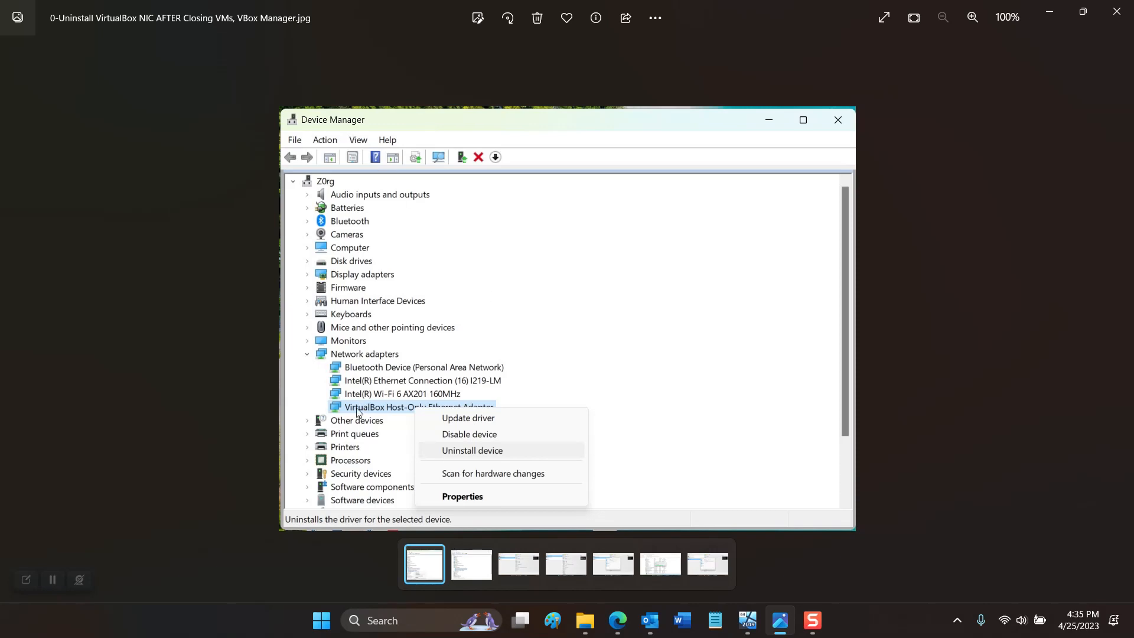
mouse_move(348, 438)
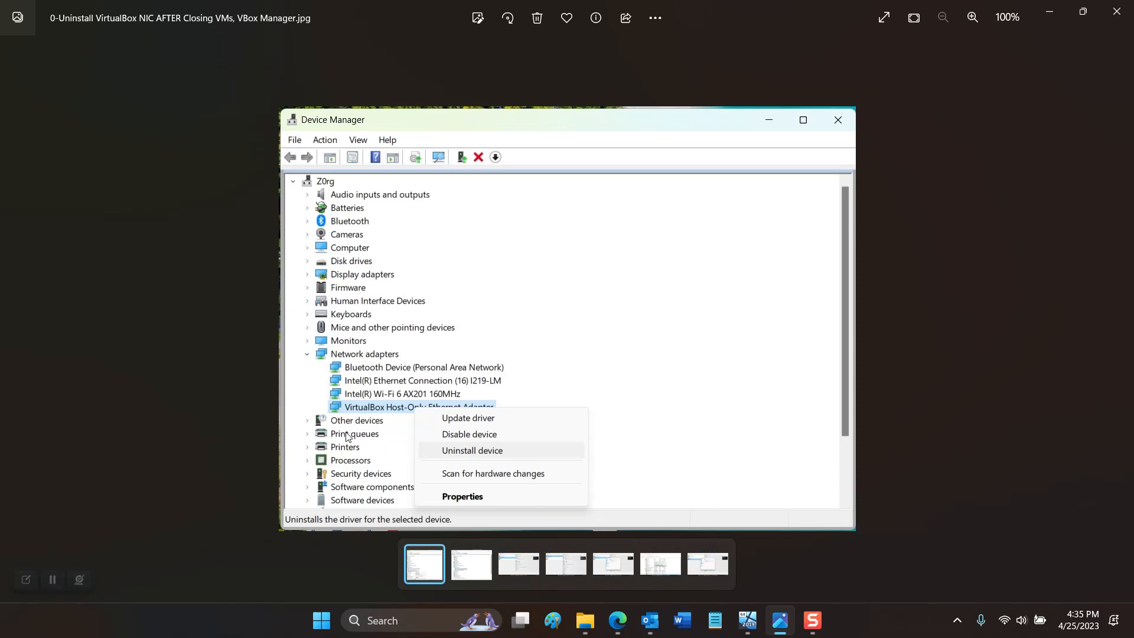
mouse_move(352, 437)
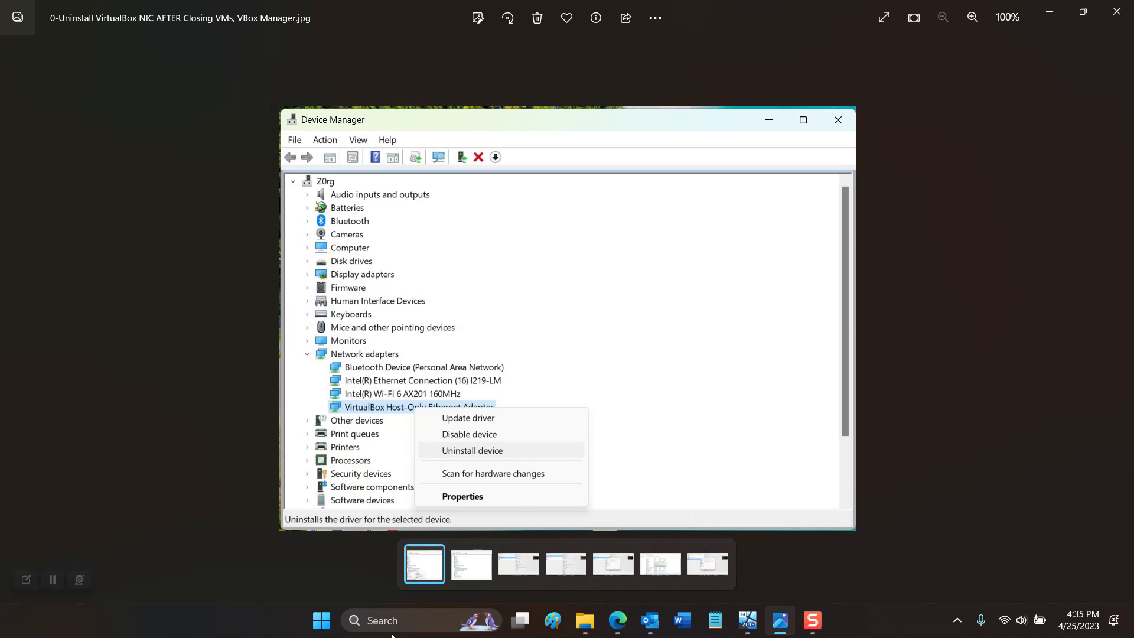
mouse_move(329, 365)
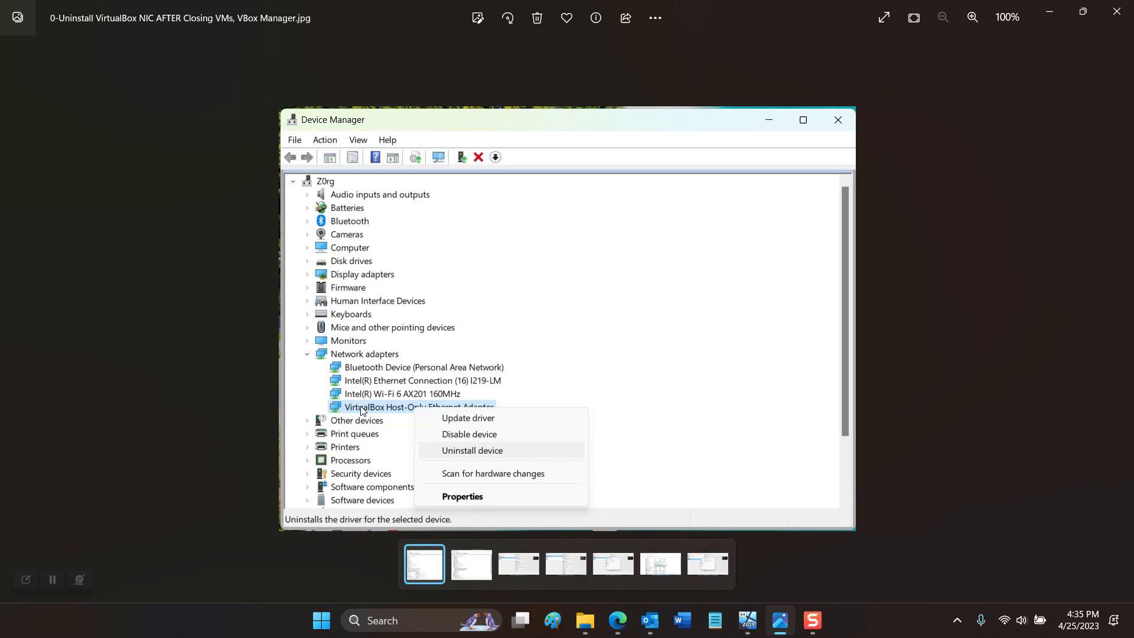
mouse_move(348, 411)
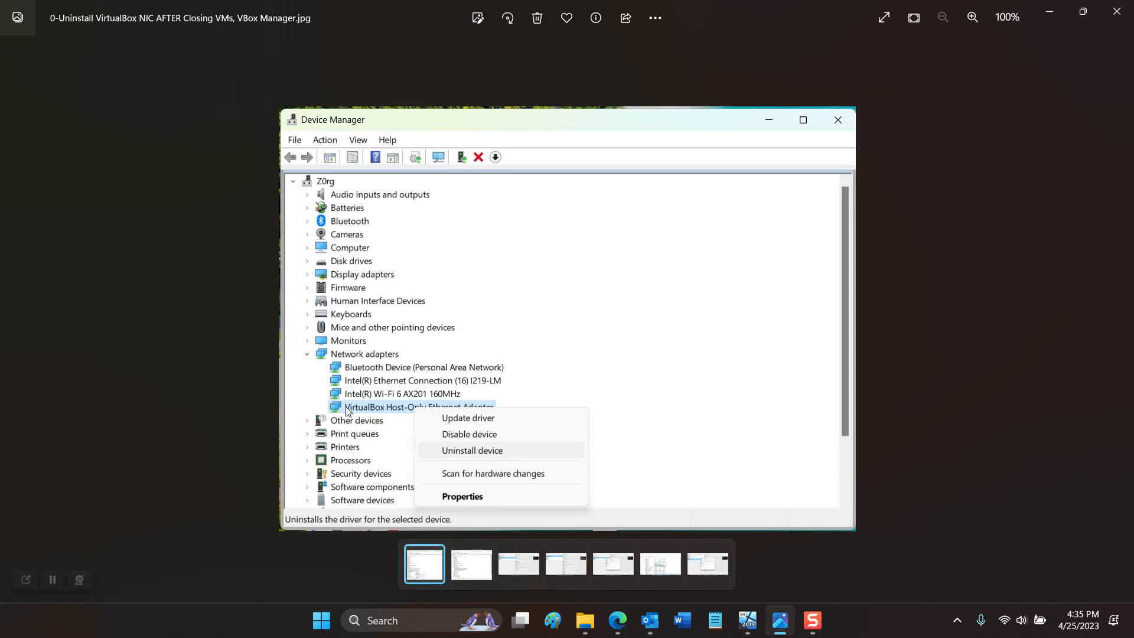
mouse_move(365, 412)
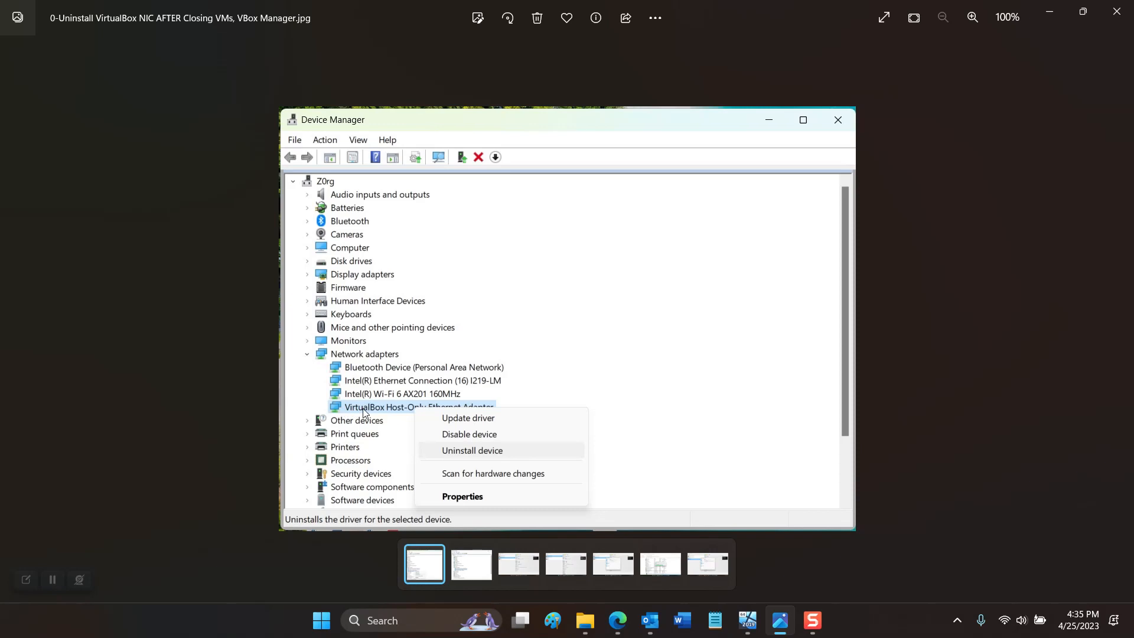
mouse_move(450, 437)
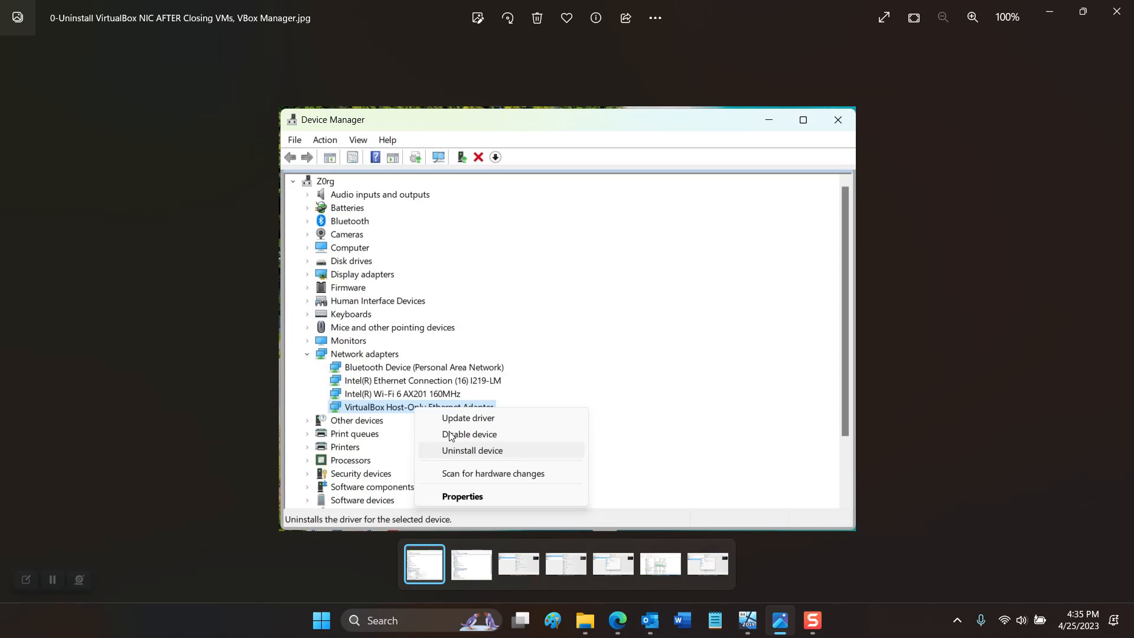
mouse_move(462, 450)
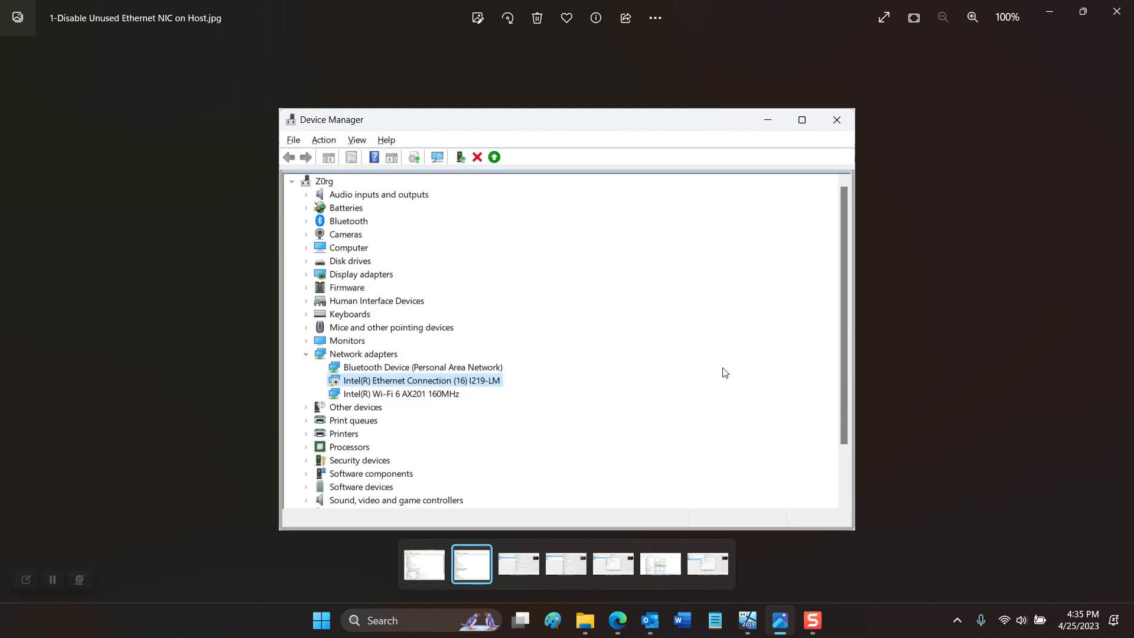
mouse_move(482, 391)
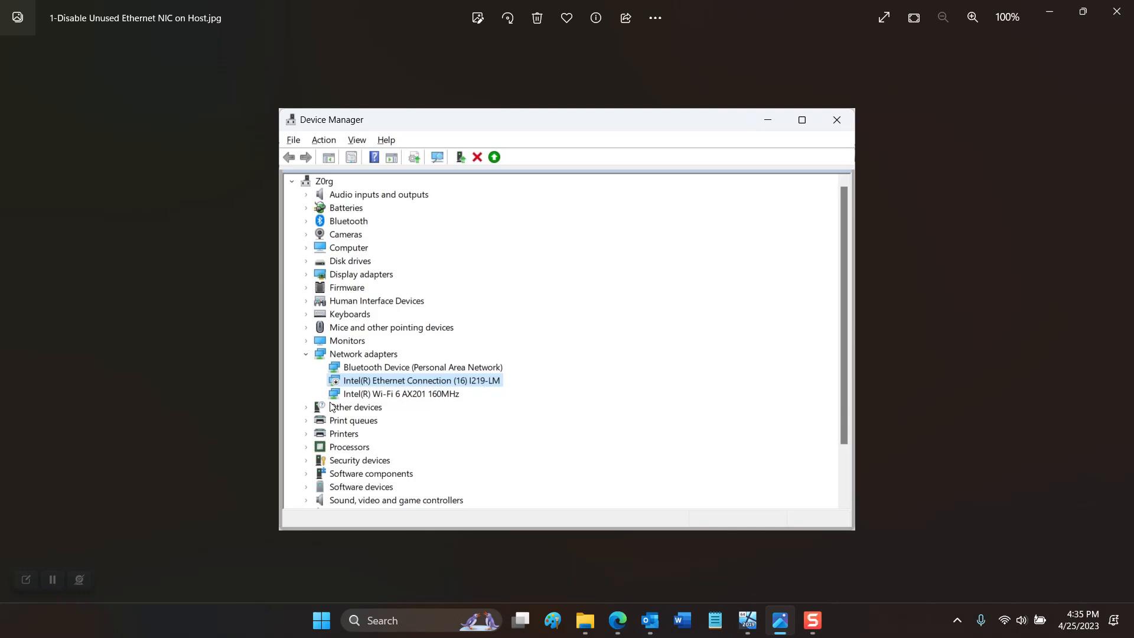
mouse_move(397, 413)
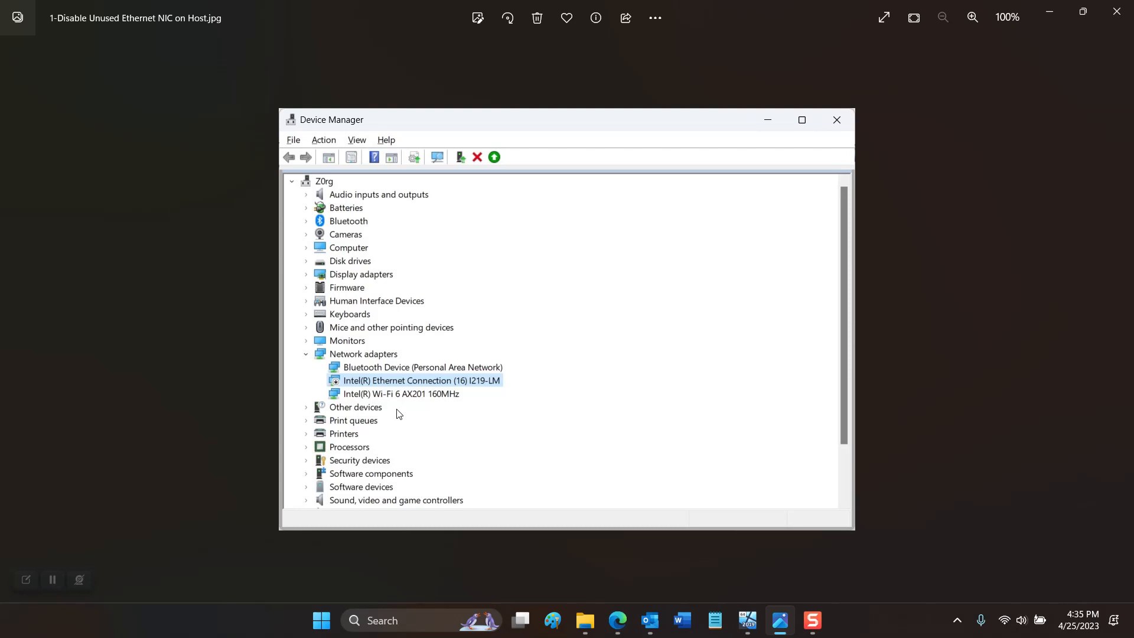
mouse_move(386, 402)
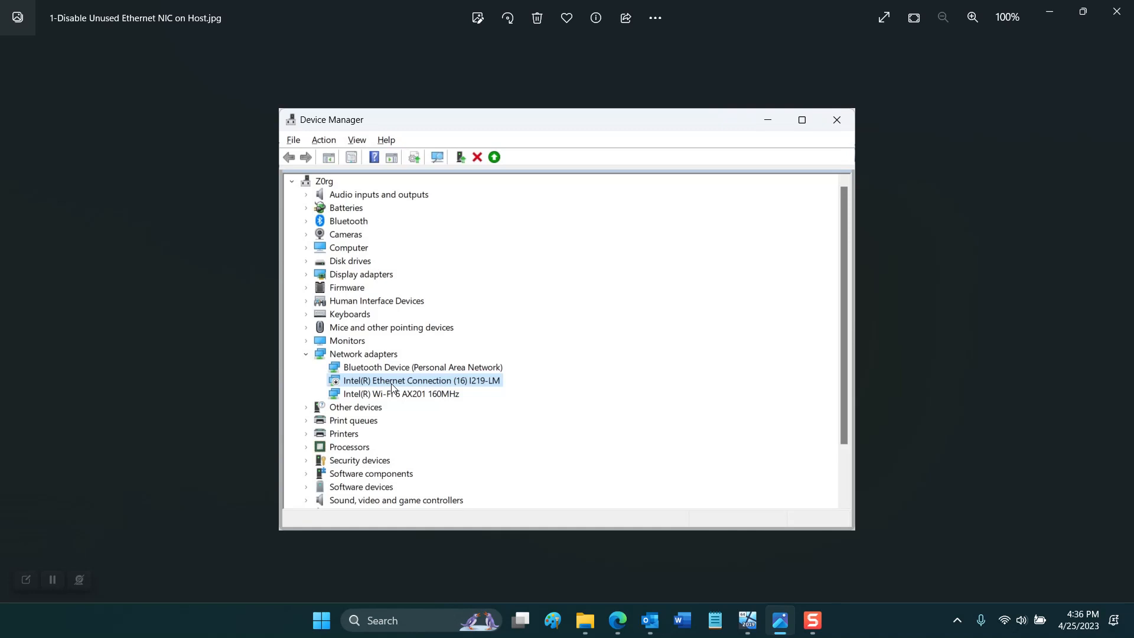
mouse_move(371, 389)
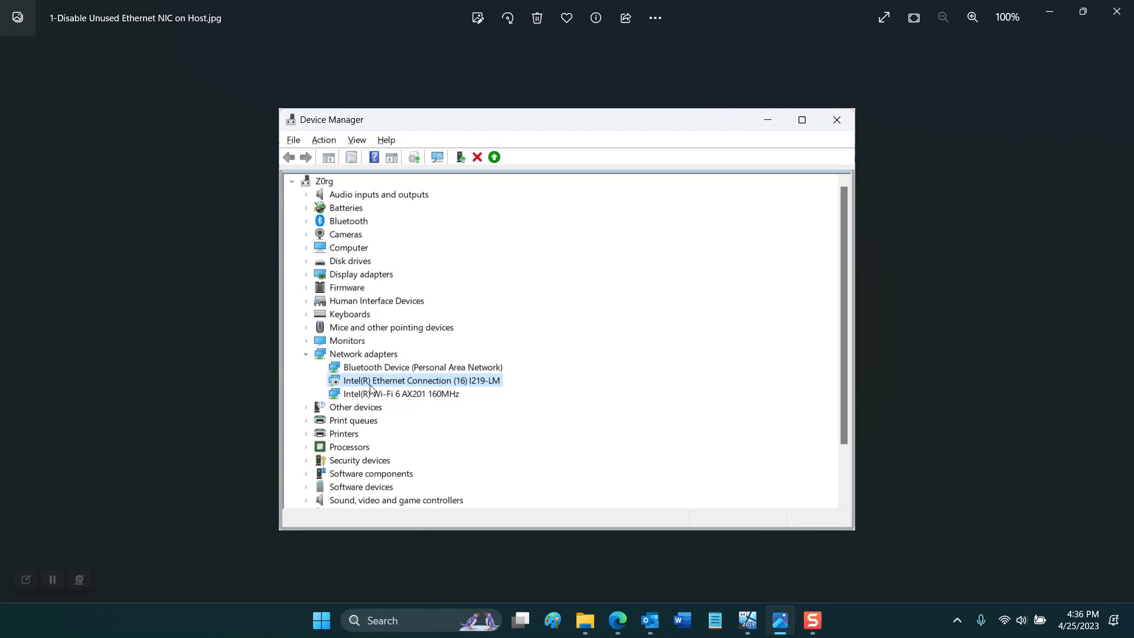
mouse_move(779, 441)
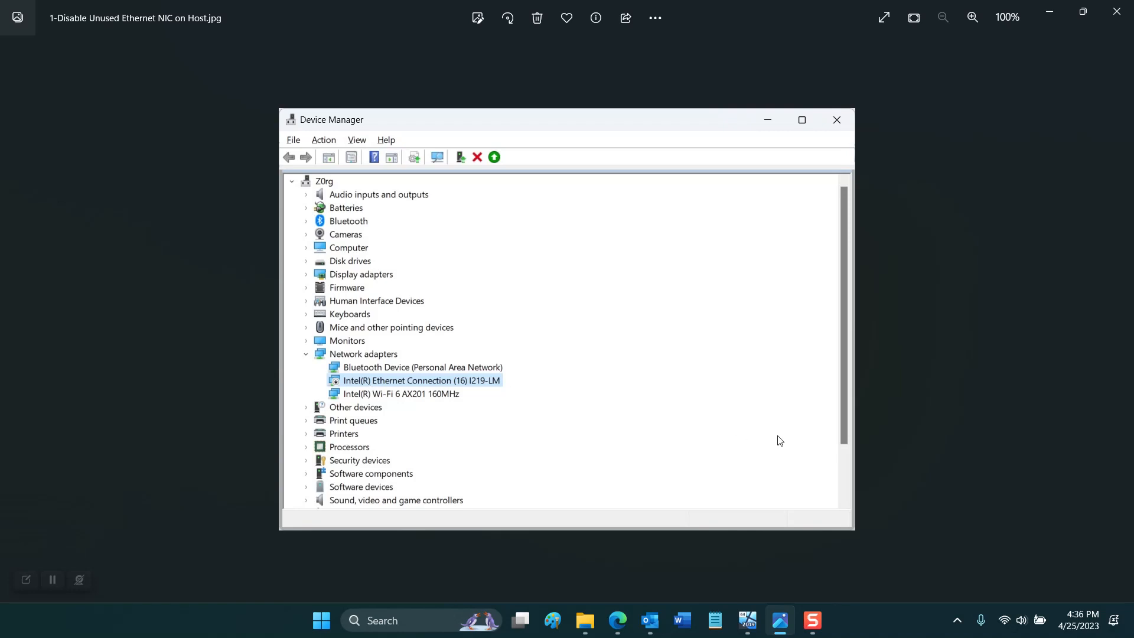
mouse_move(1120, 323)
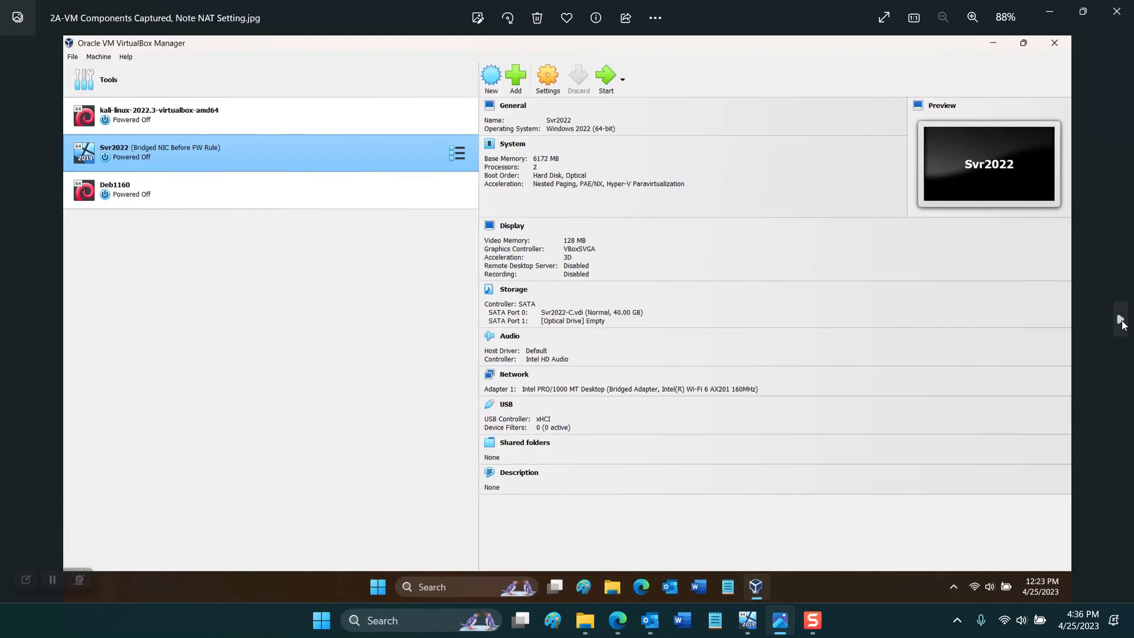
mouse_move(946, 335)
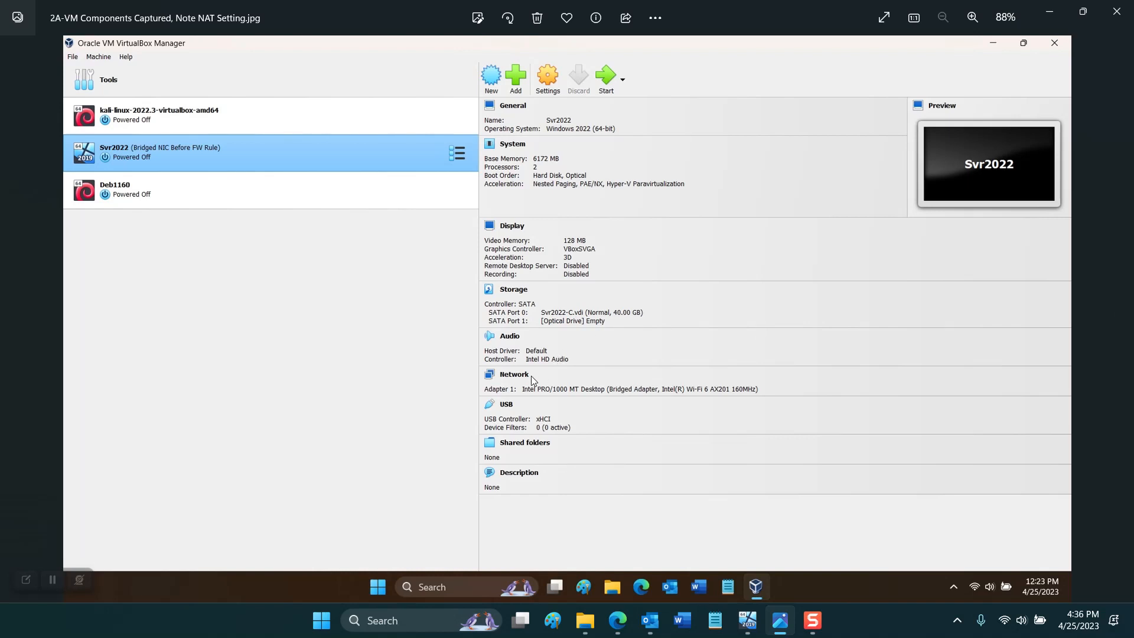
mouse_move(518, 385)
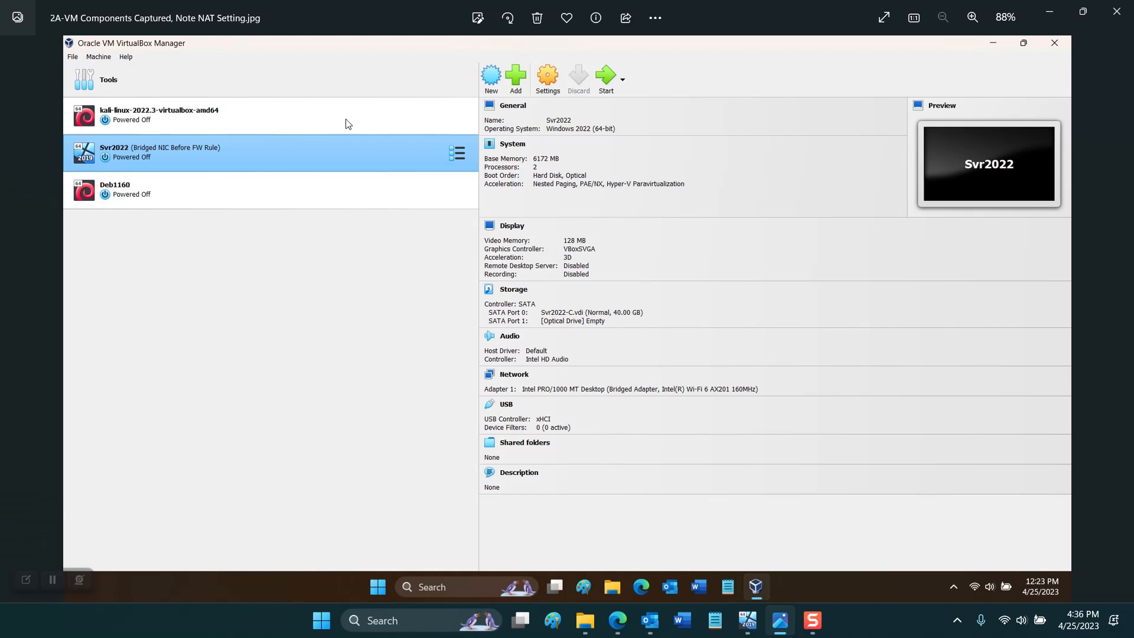
mouse_move(150, 120)
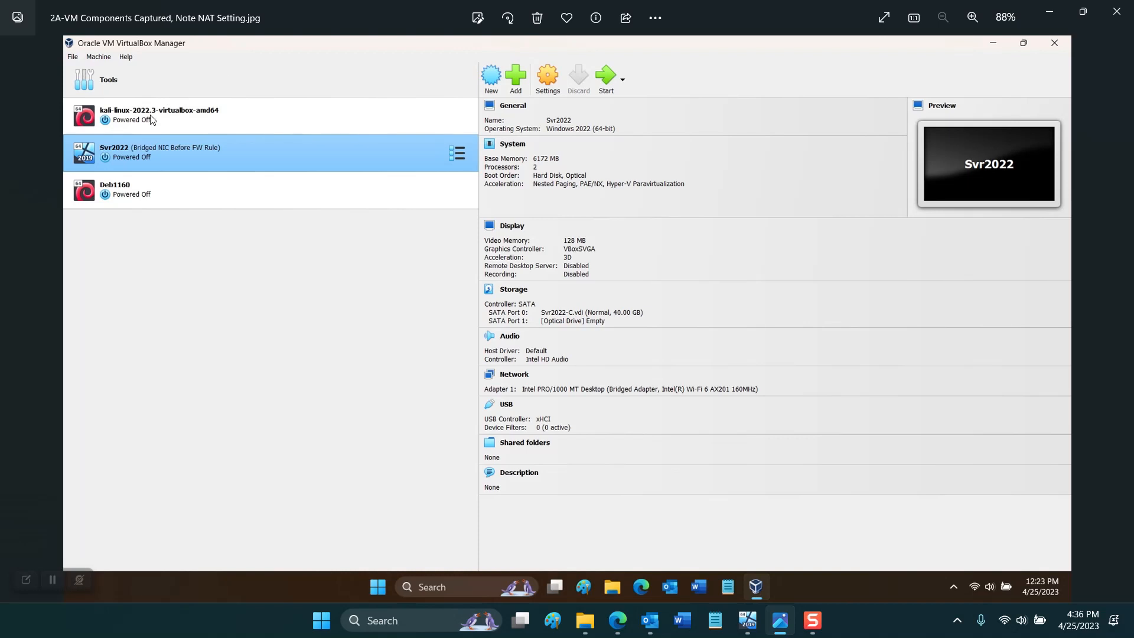
mouse_move(133, 66)
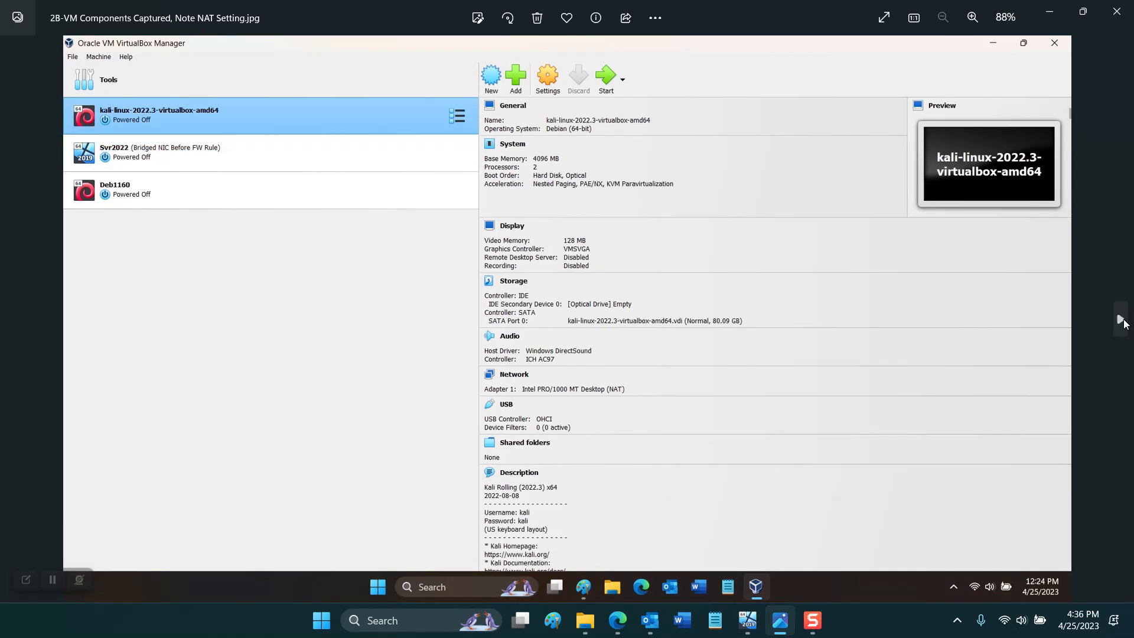
mouse_move(596, 367)
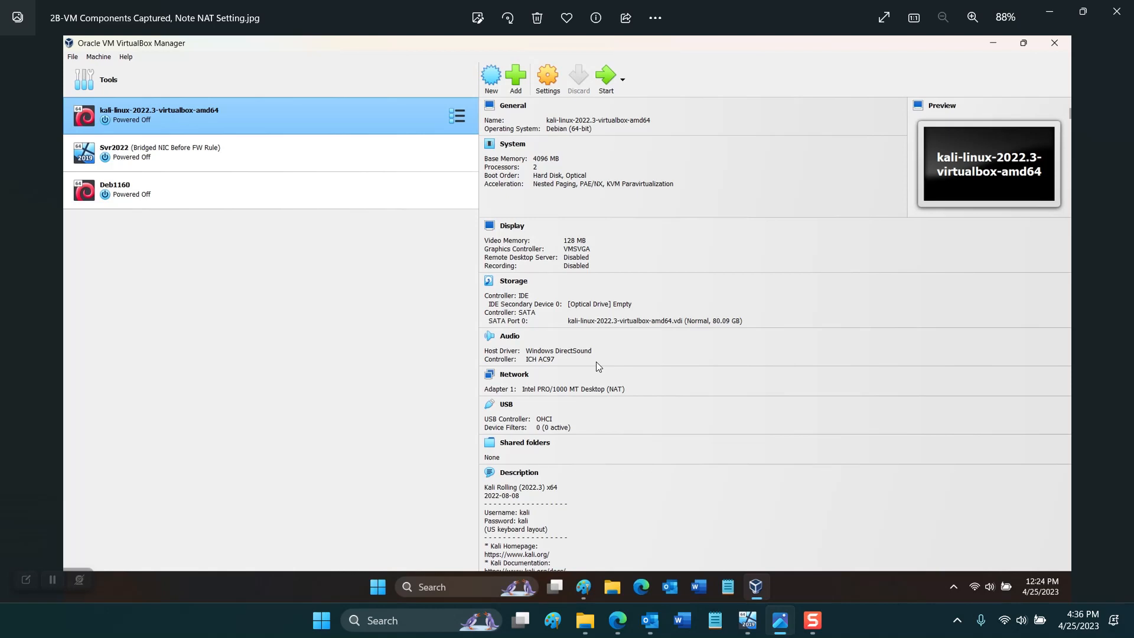
mouse_move(513, 396)
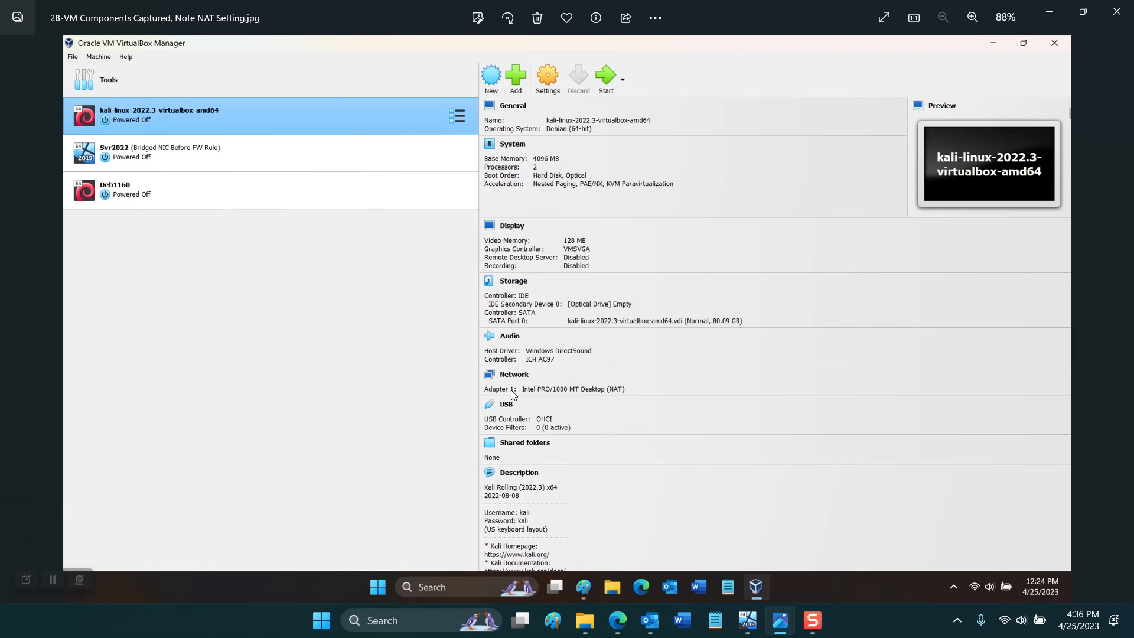
mouse_move(544, 389)
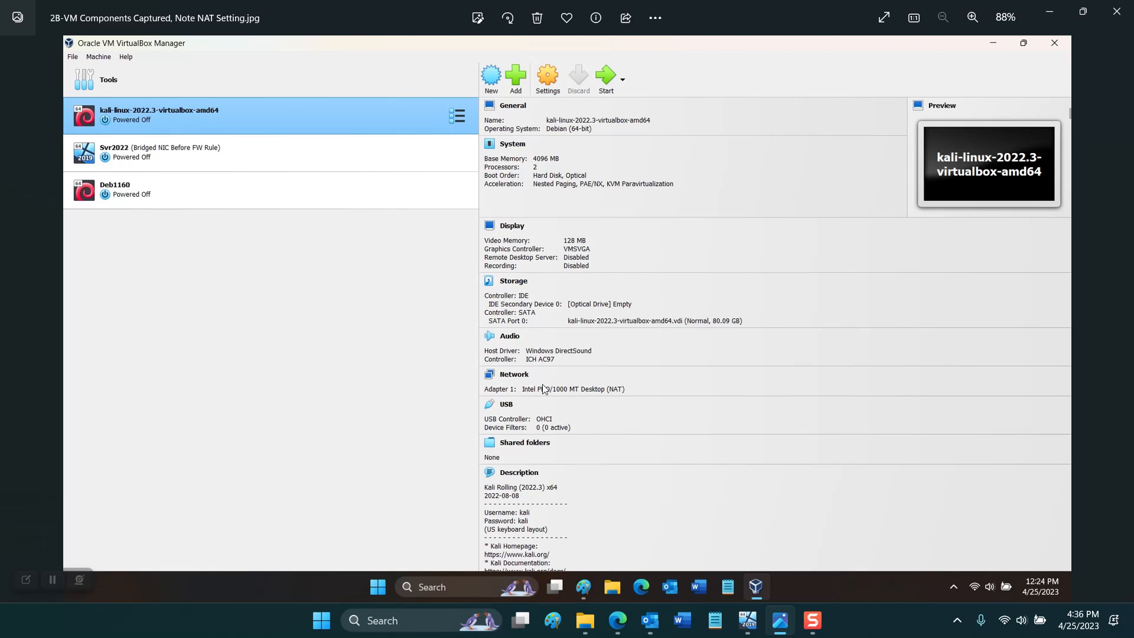
mouse_move(554, 424)
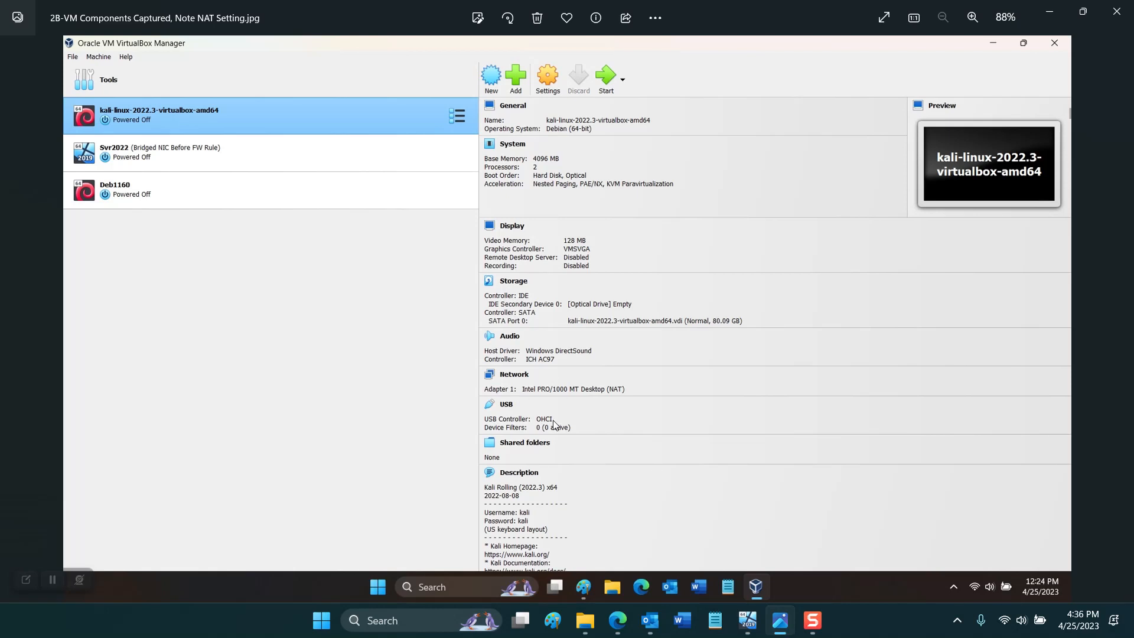
mouse_move(582, 390)
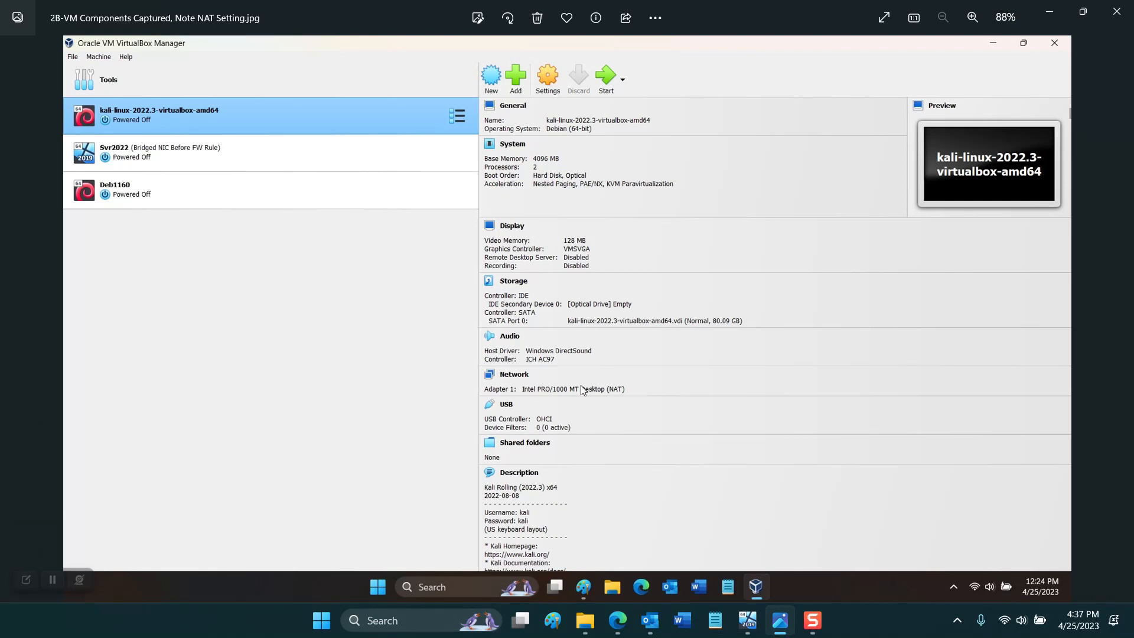
mouse_move(586, 389)
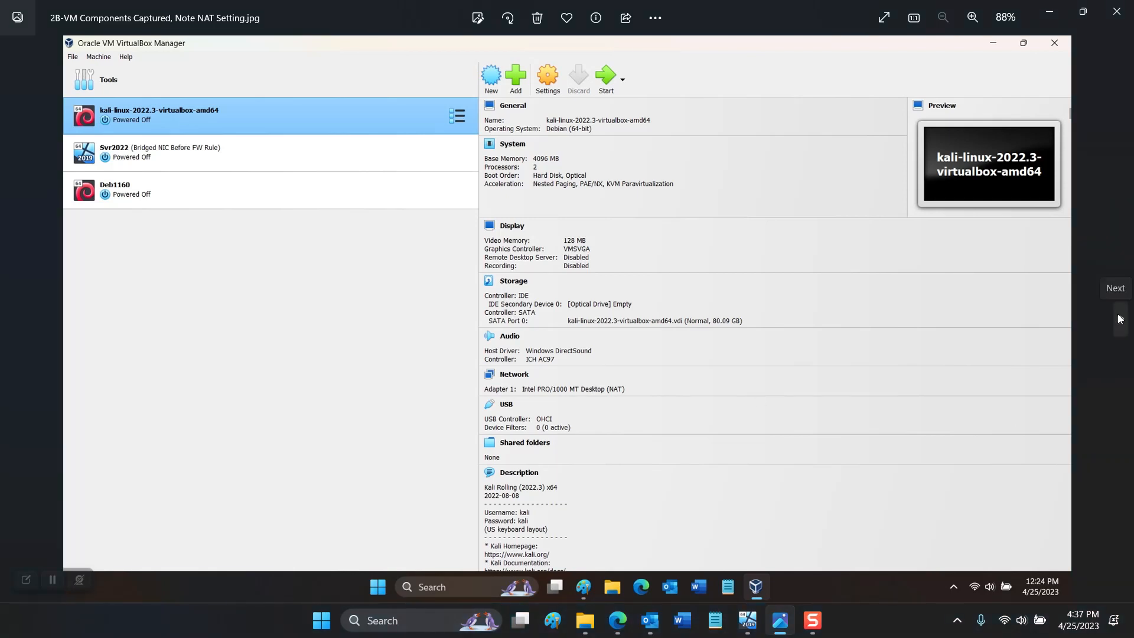
Step: View the Svr2022 network settings screenshot with Adapter 1 disabled
click(548, 77)
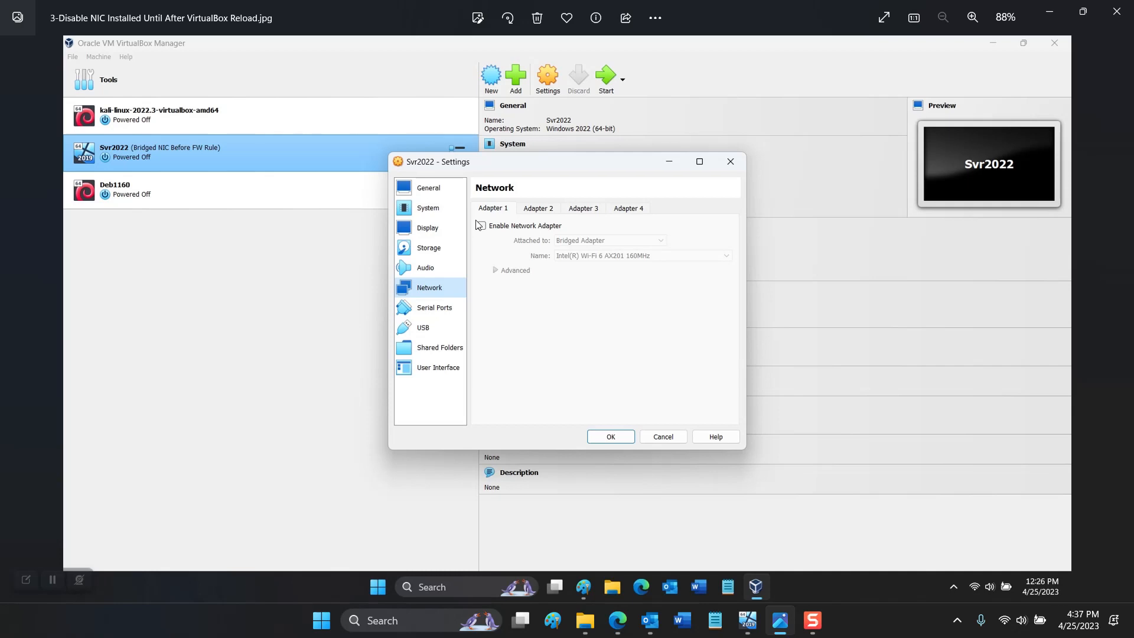
click(483, 225)
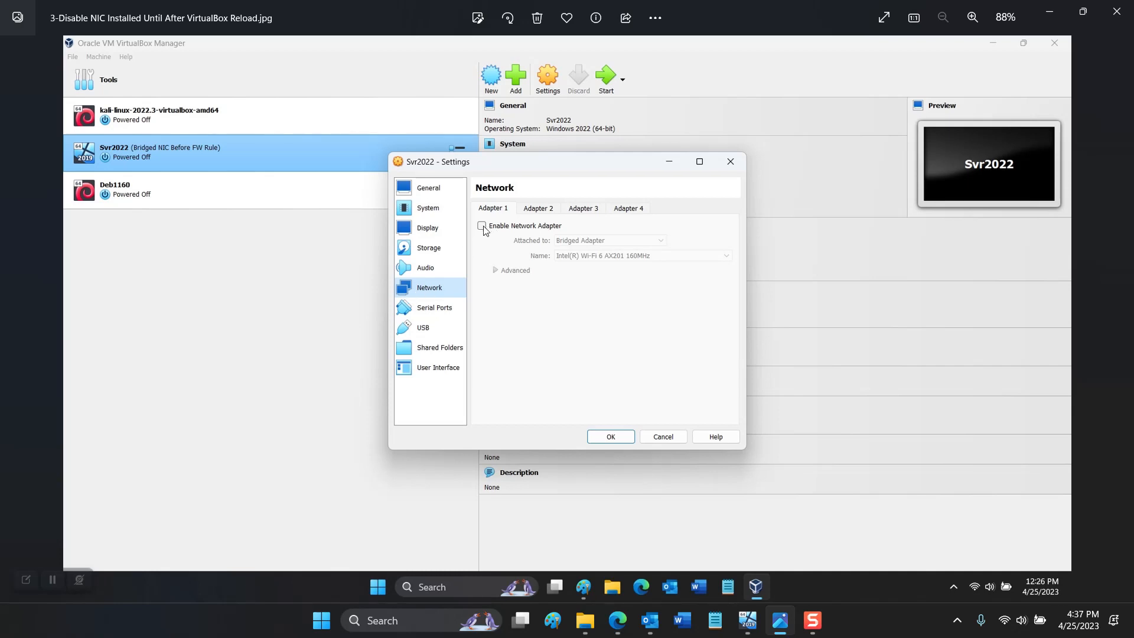
mouse_move(503, 244)
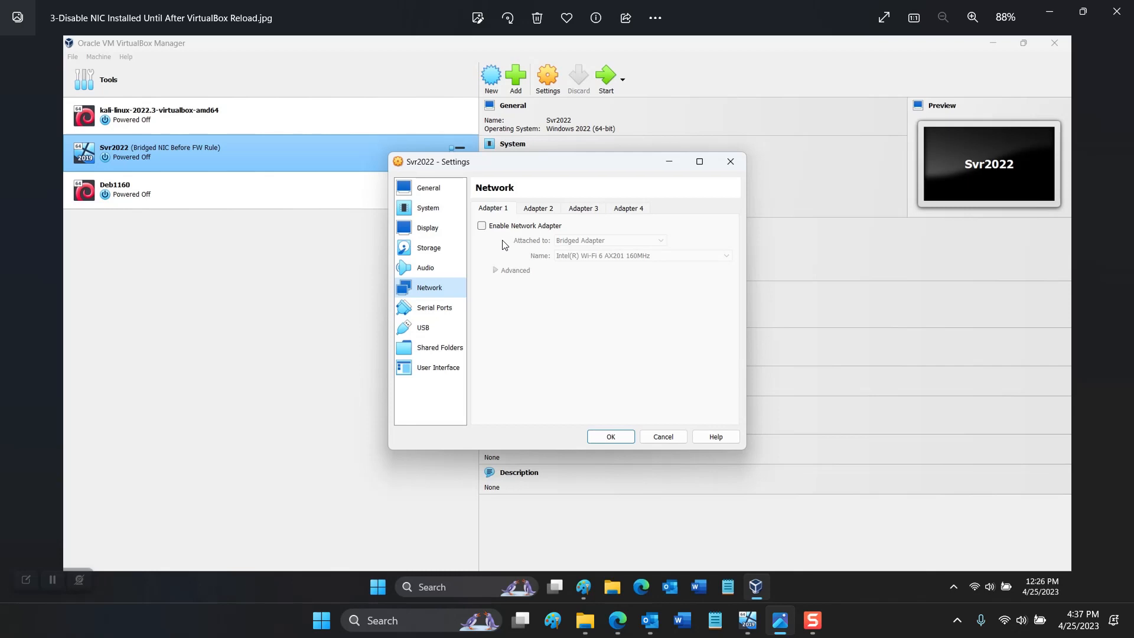
mouse_move(570, 249)
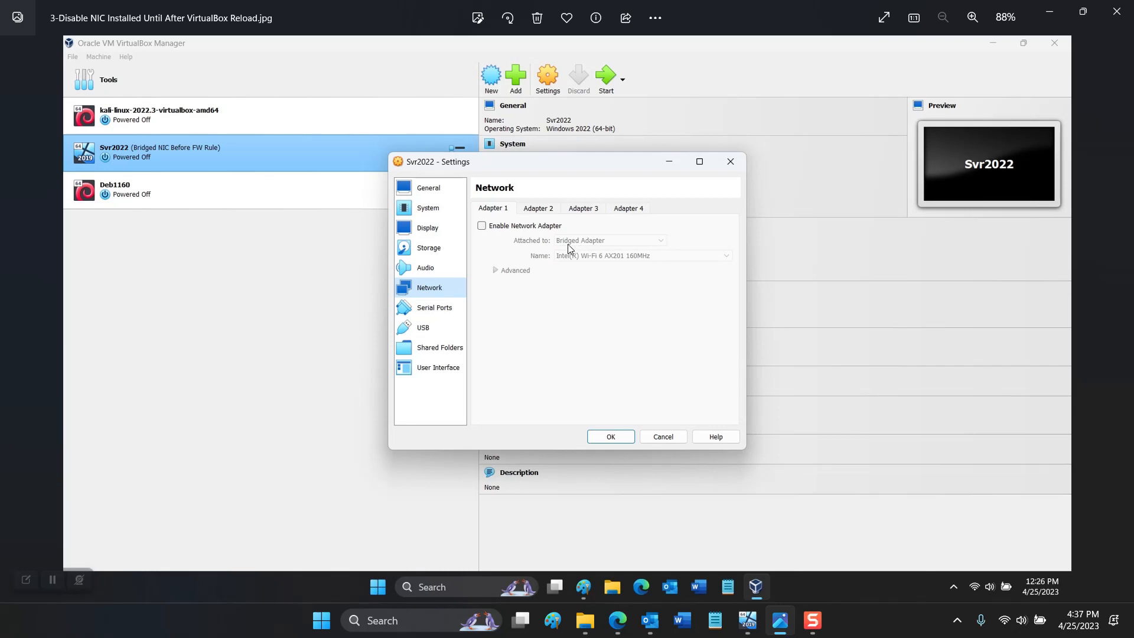
mouse_move(282, 176)
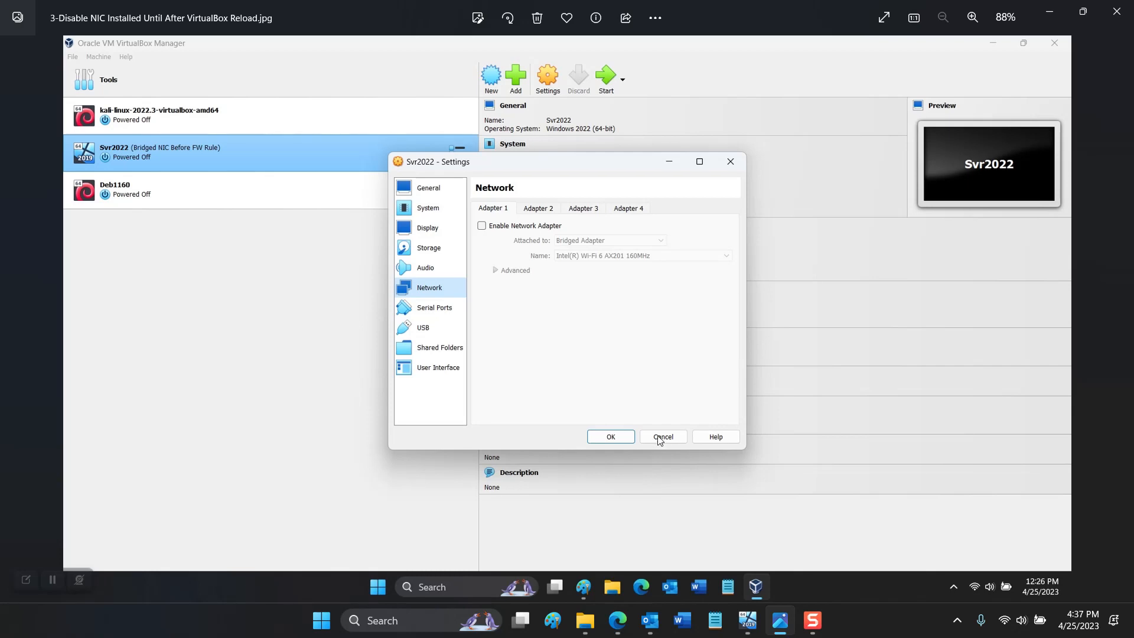
mouse_move(779, 620)
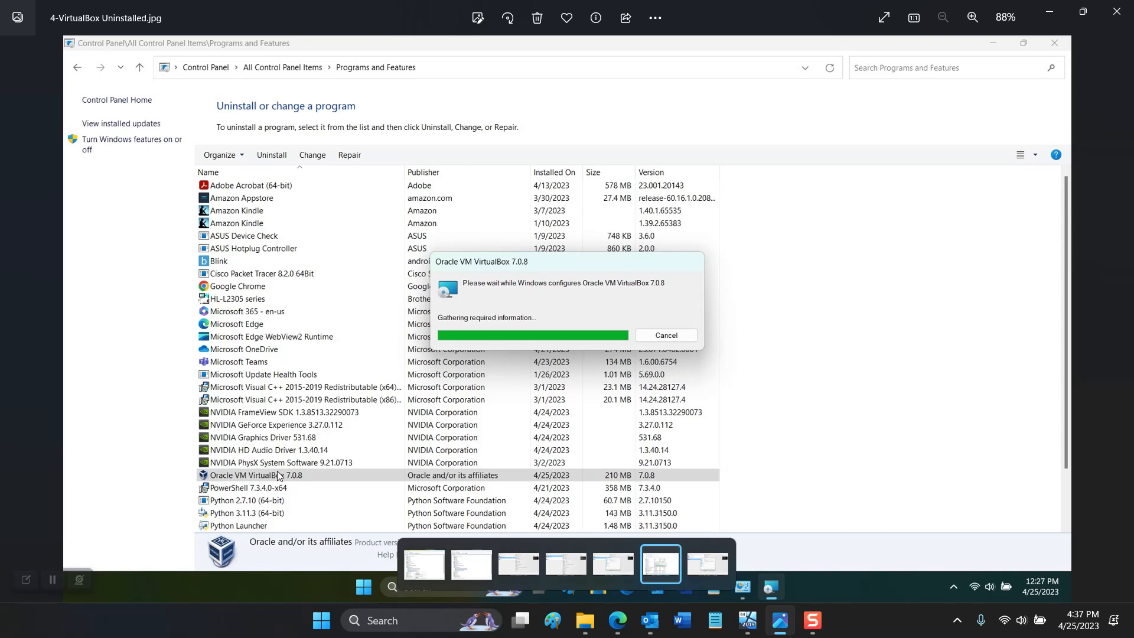
mouse_move(274, 483)
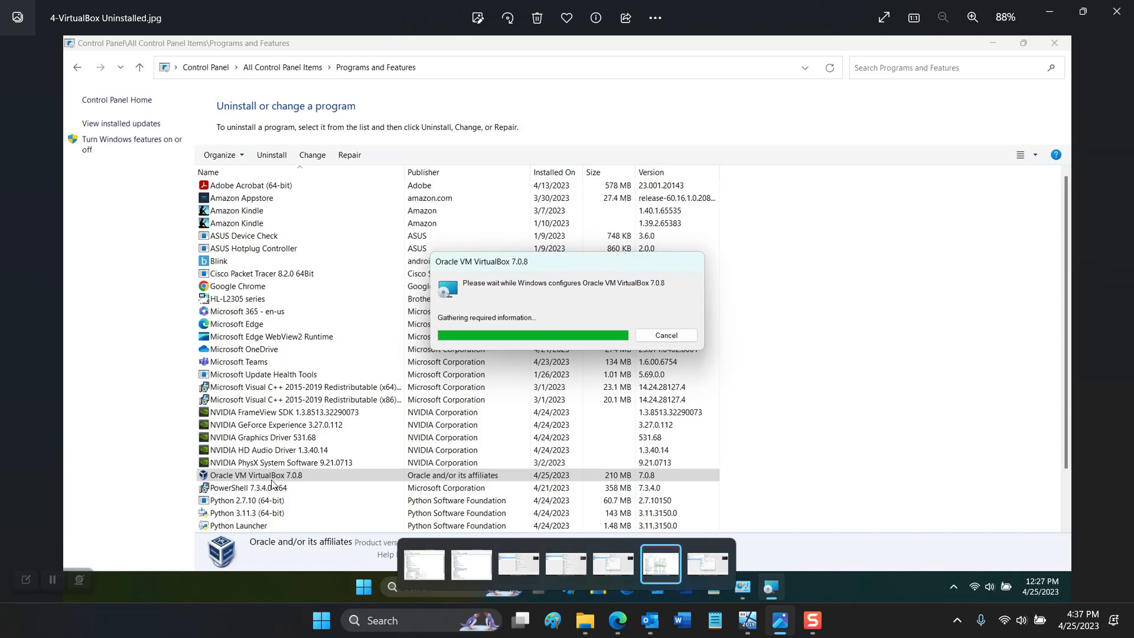
mouse_move(322, 482)
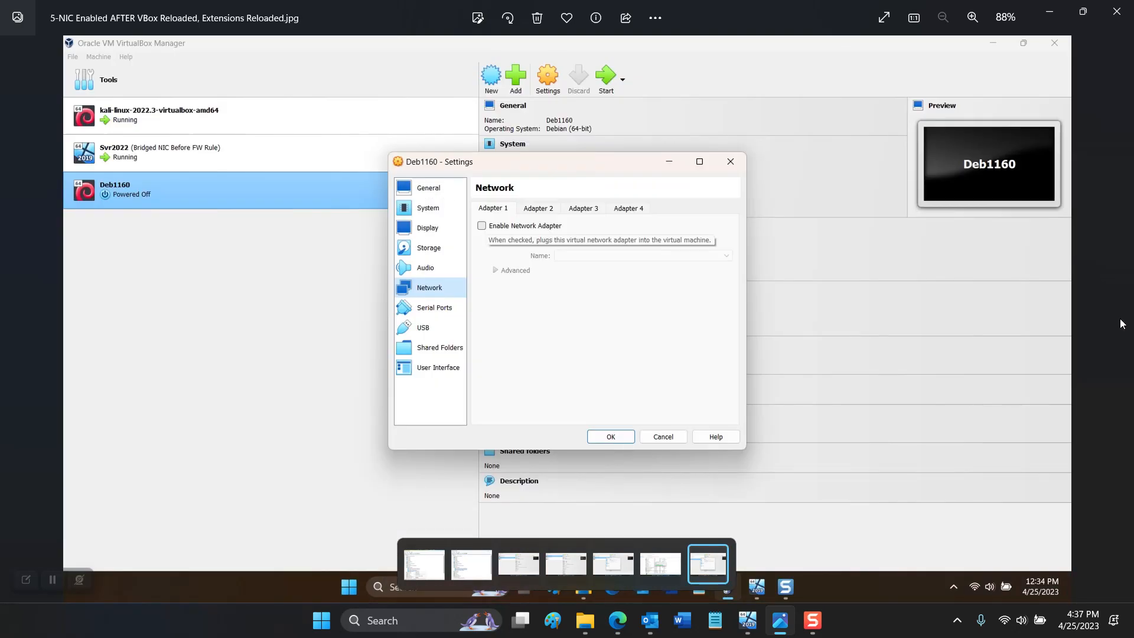
mouse_move(1068, 329)
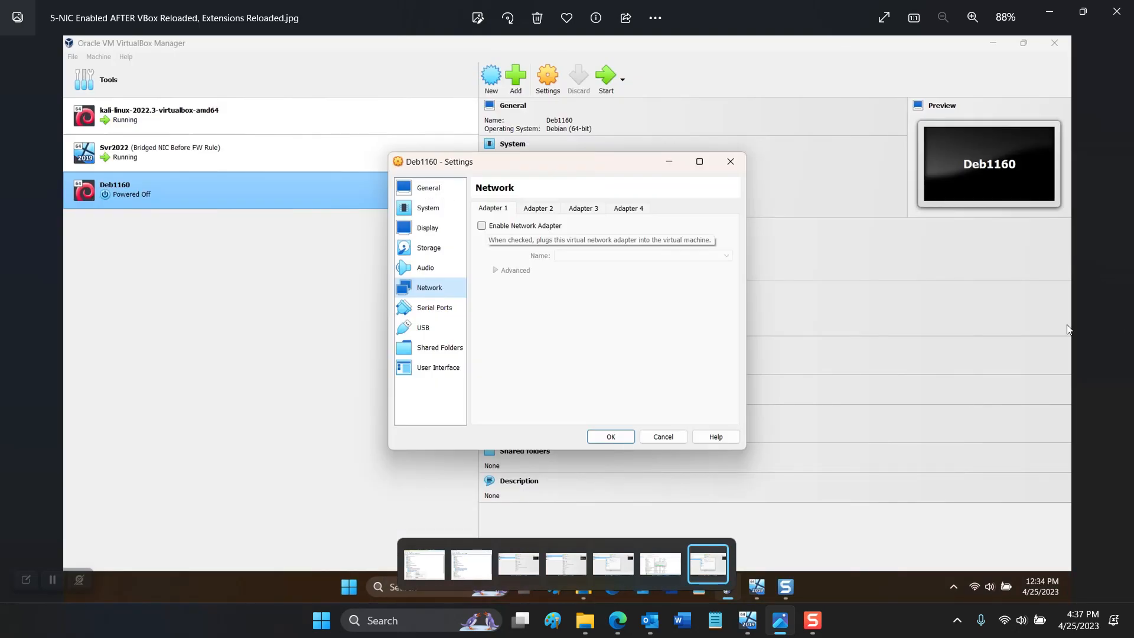
mouse_move(1047, 334)
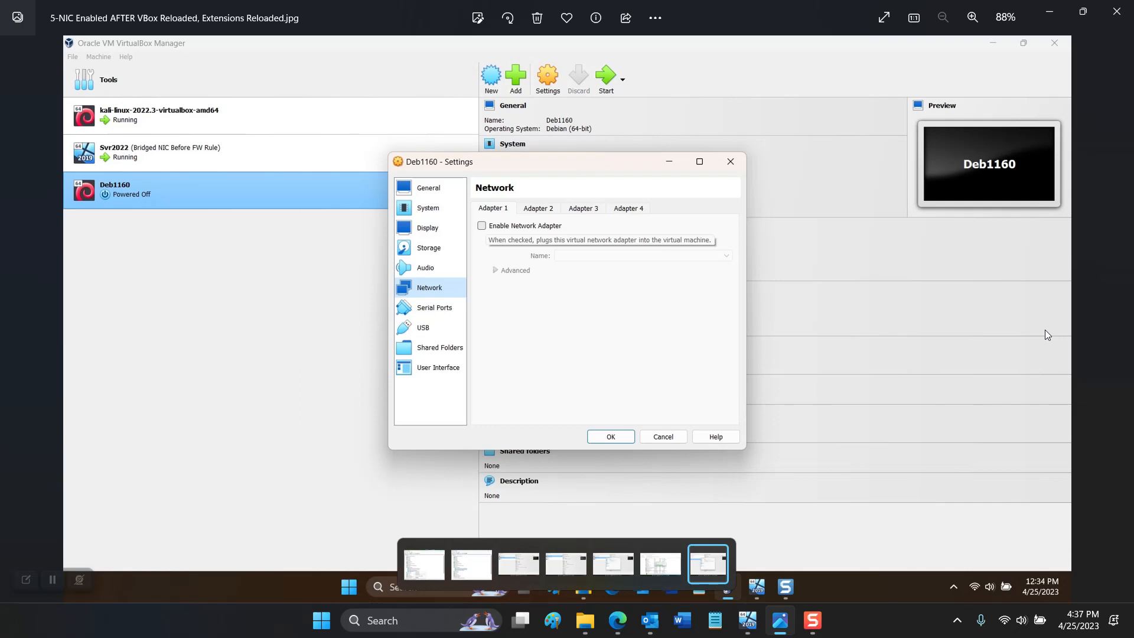
mouse_move(902, 370)
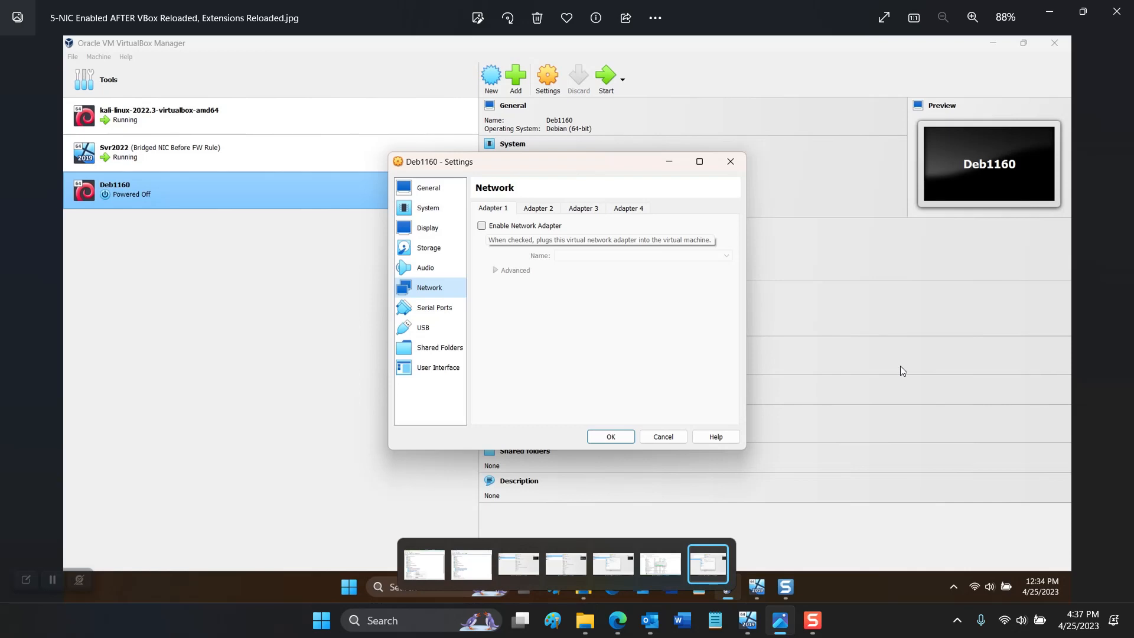
mouse_move(896, 365)
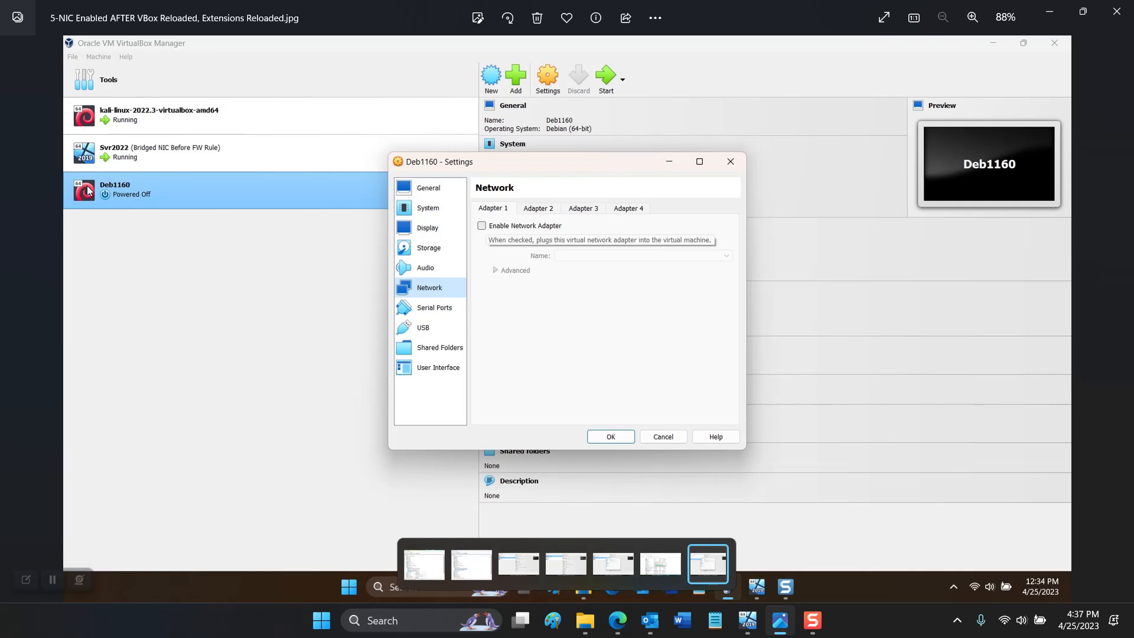
mouse_move(421, 290)
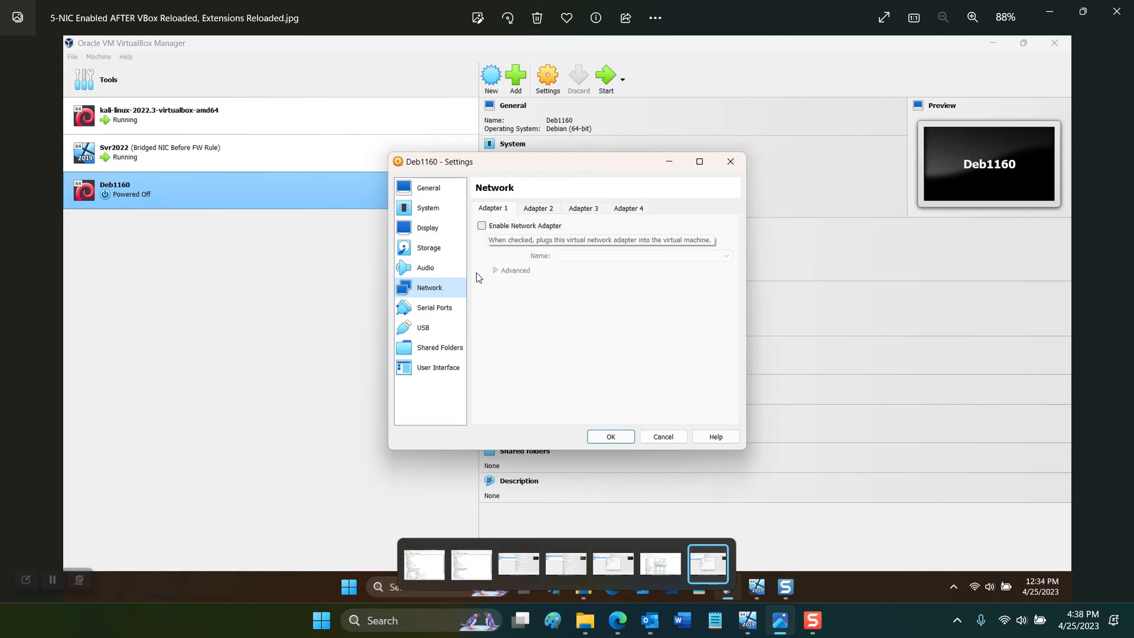
mouse_move(294, 154)
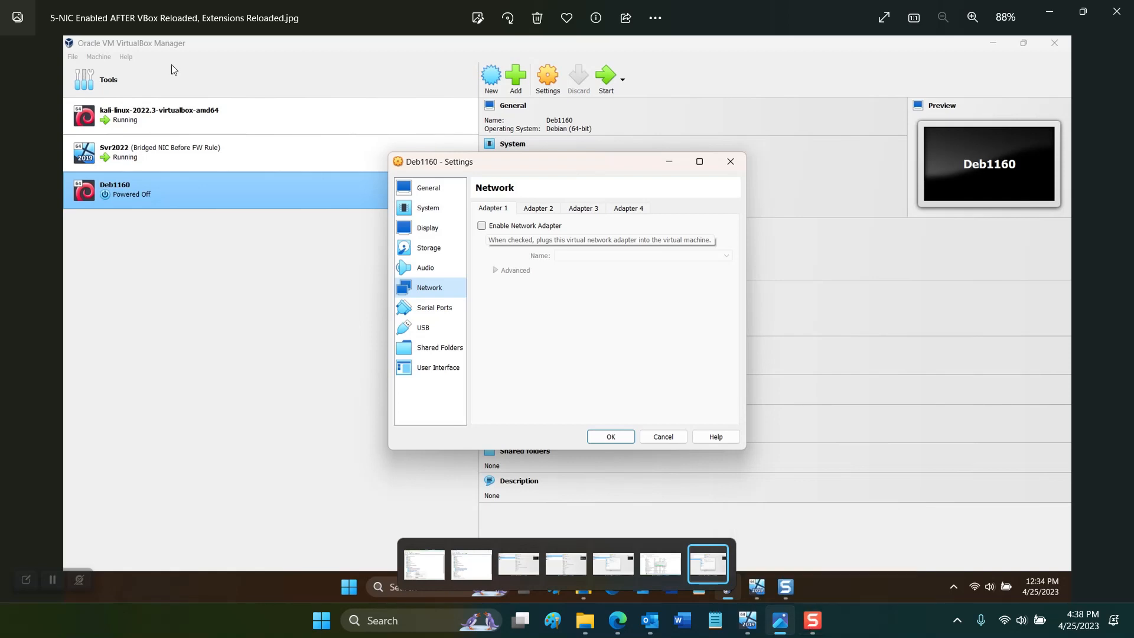
mouse_move(226, 238)
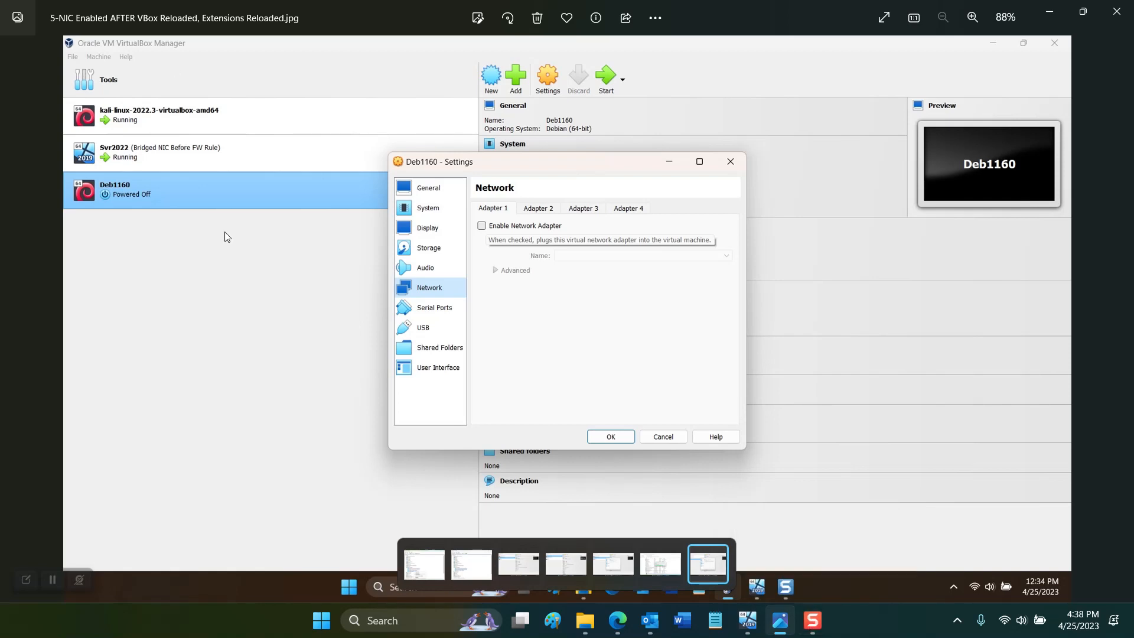